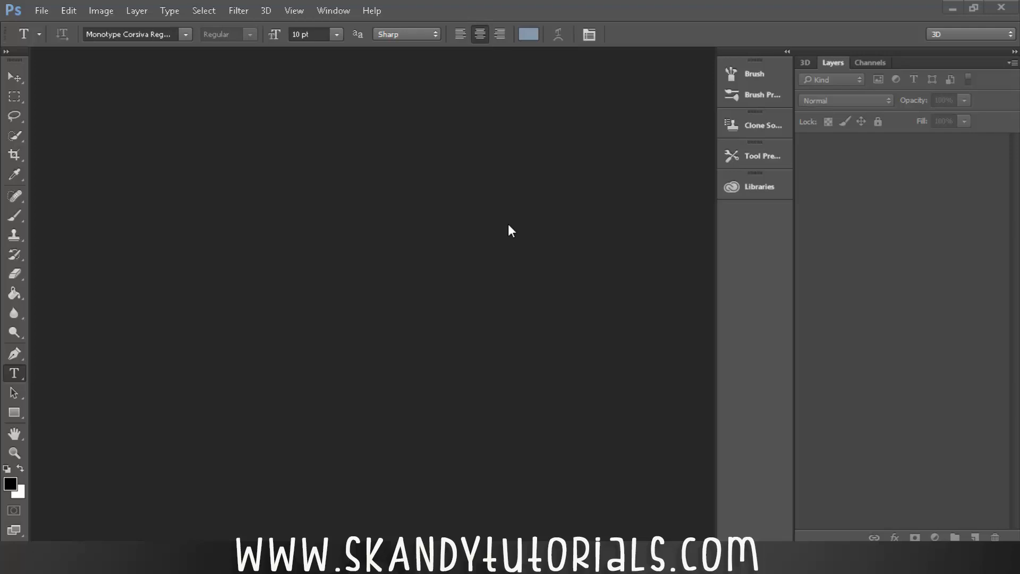
- Open the File menu to begin a new document
click(41, 10)
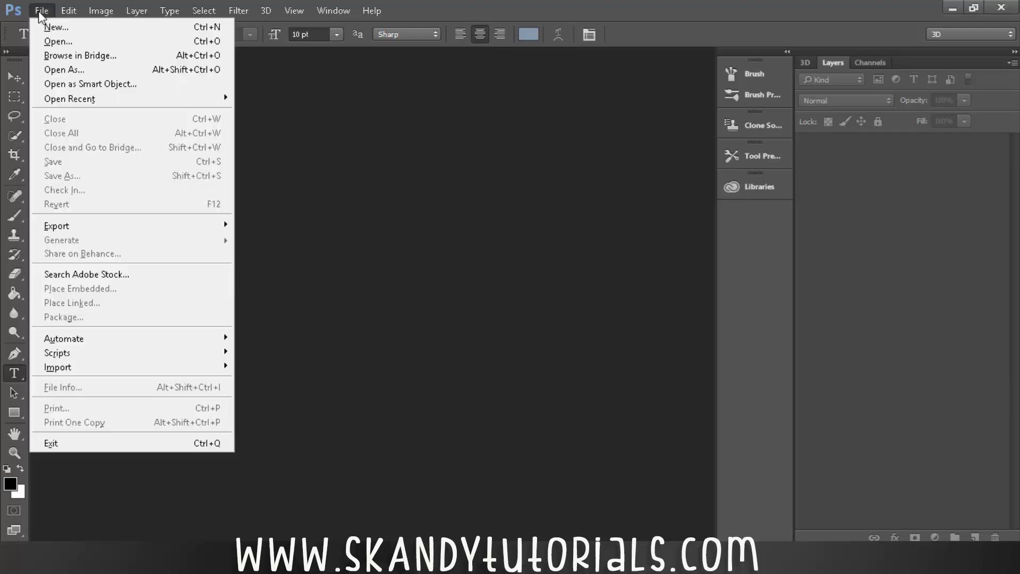
- Create a new 1280×720 px document with transparent background contents
click(56, 27)
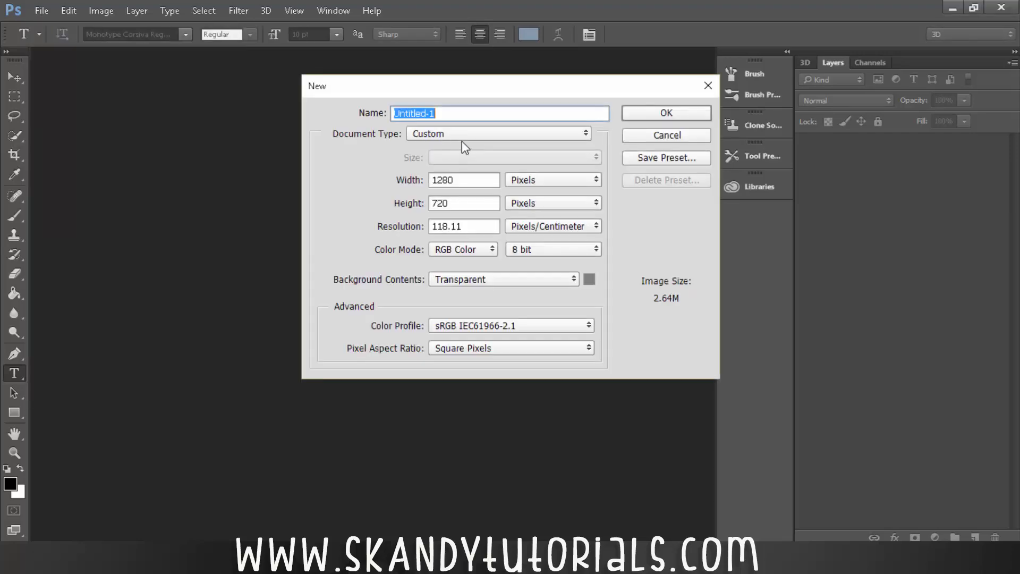
click(464, 203)
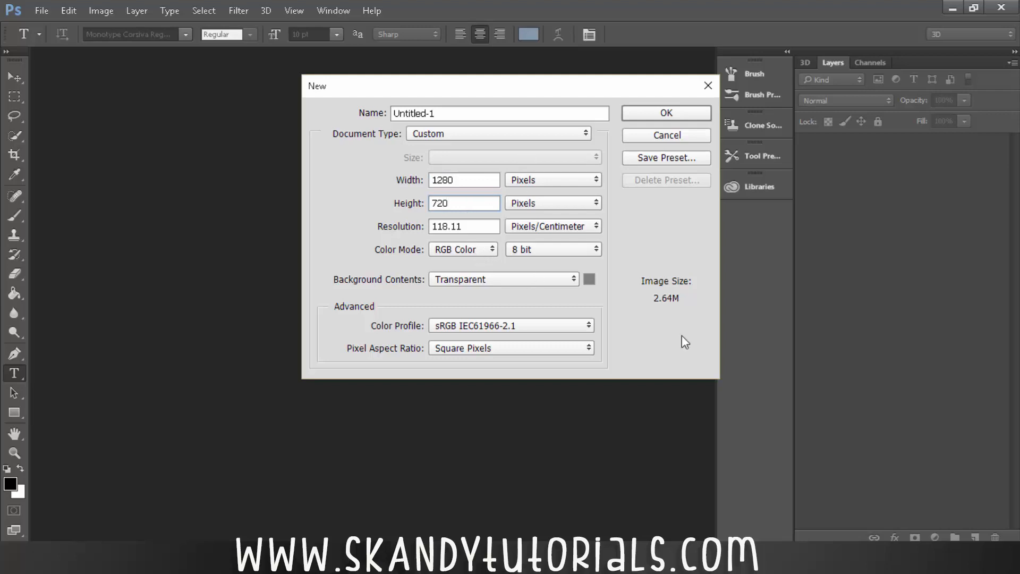
mouse_move(496, 321)
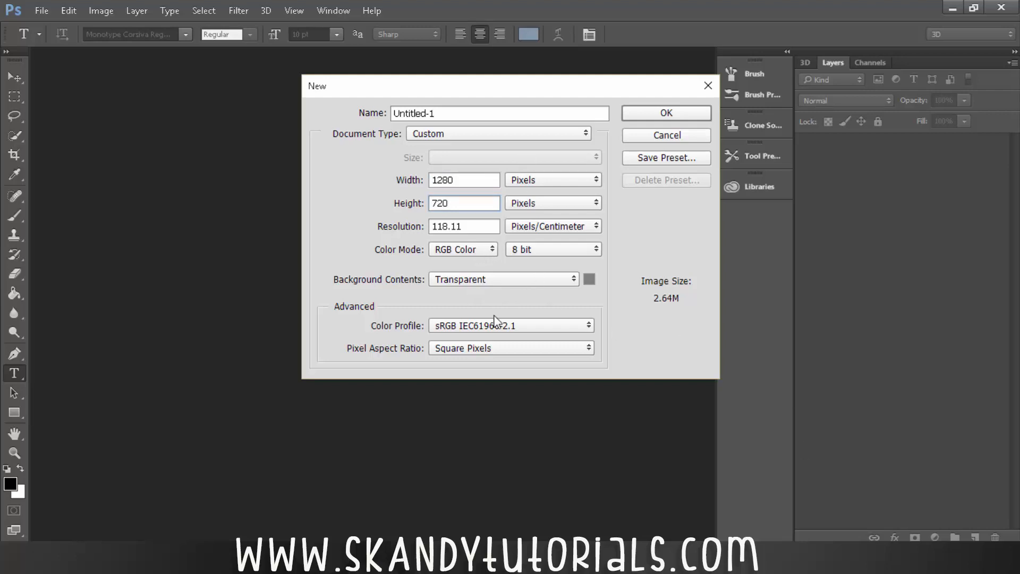
mouse_move(707, 207)
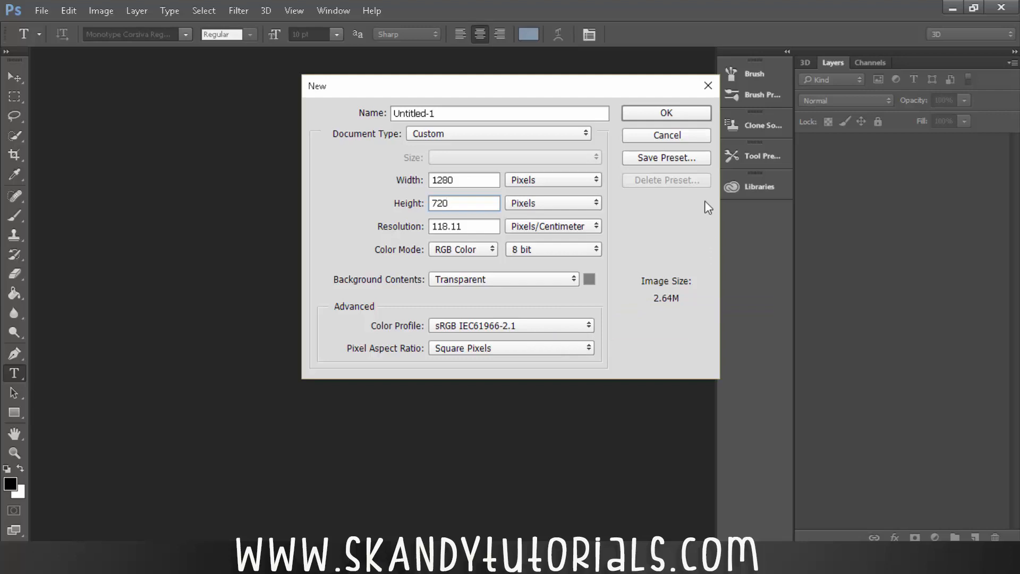
click(664, 113)
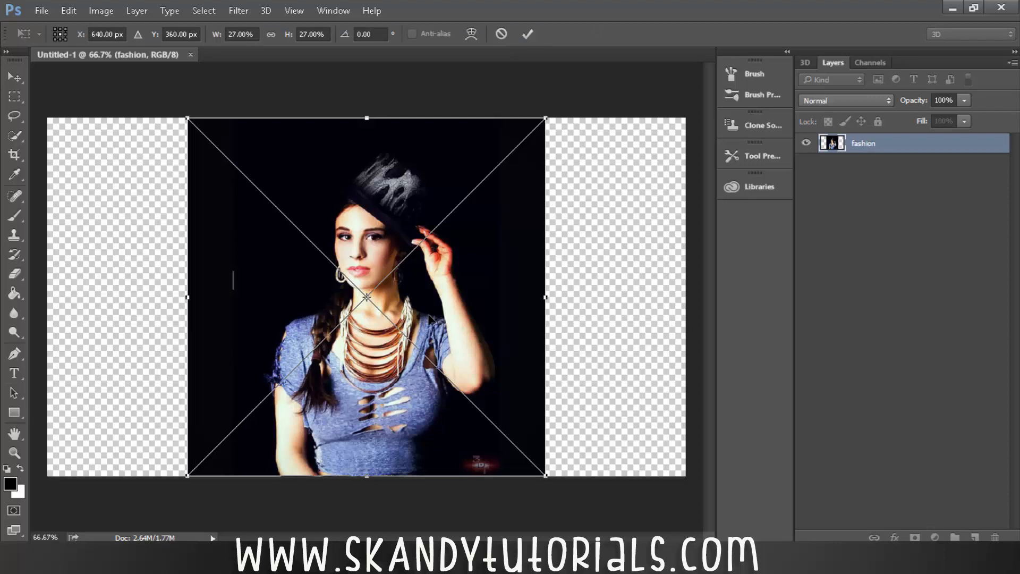
mouse_move(539, 172)
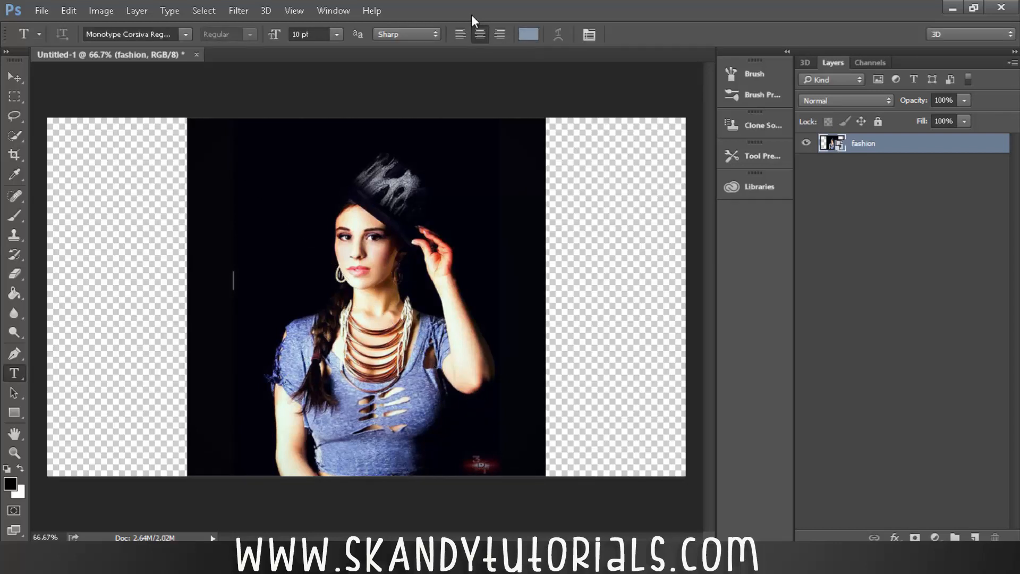
- Show the Actions panel and add a new action set named 'watermark'
click(333, 11)
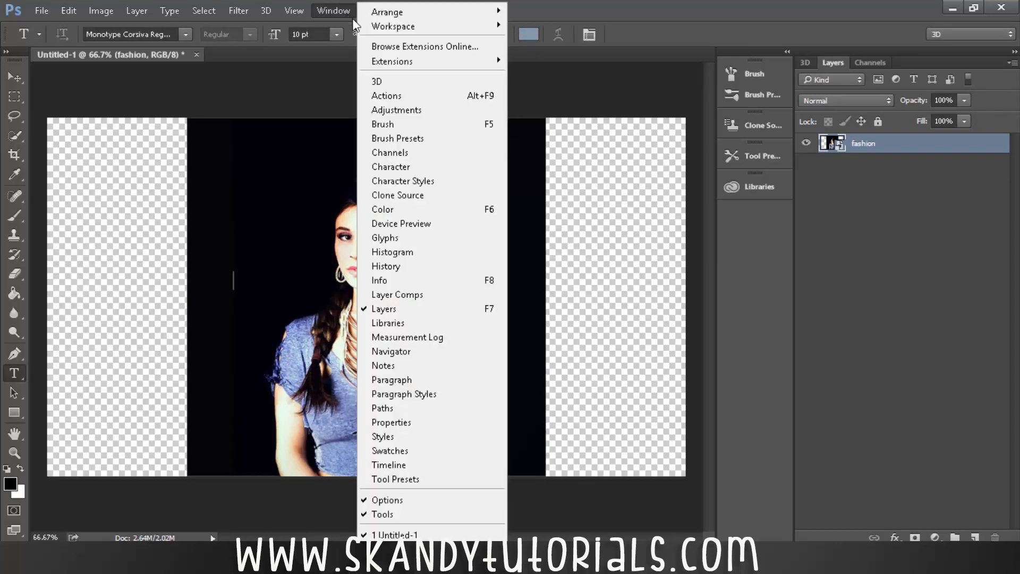
click(386, 95)
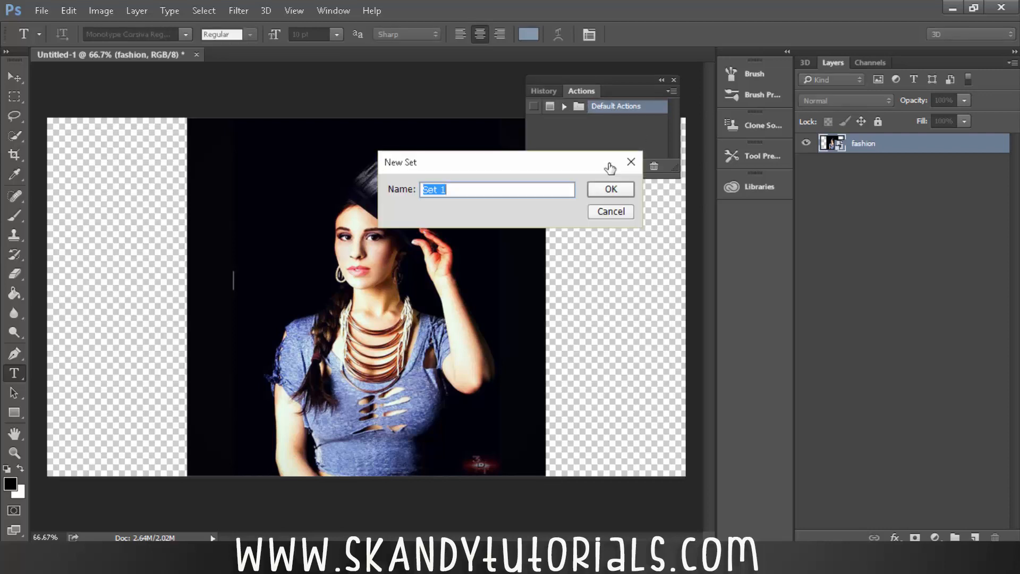
text(watermark)
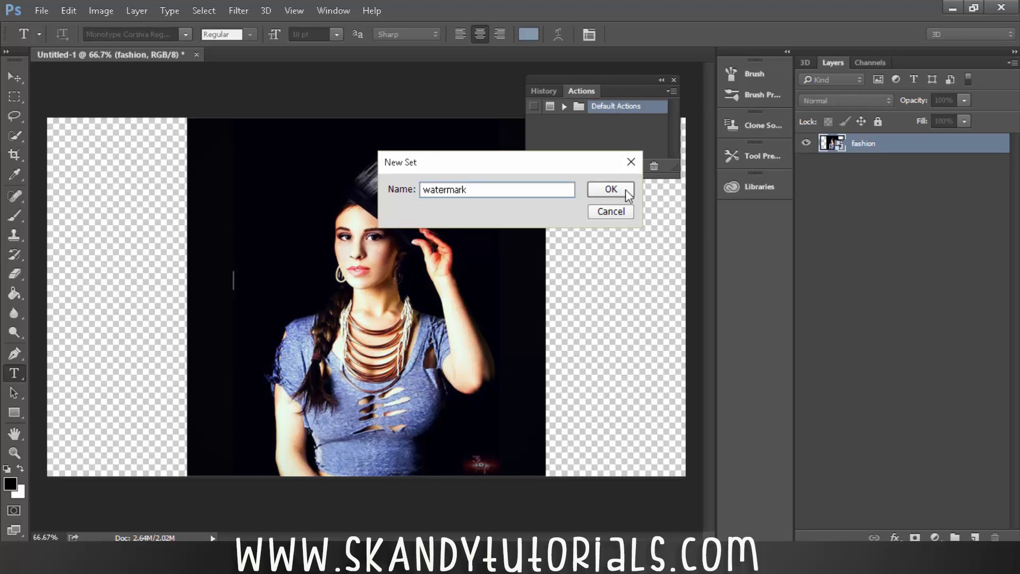
click(610, 189)
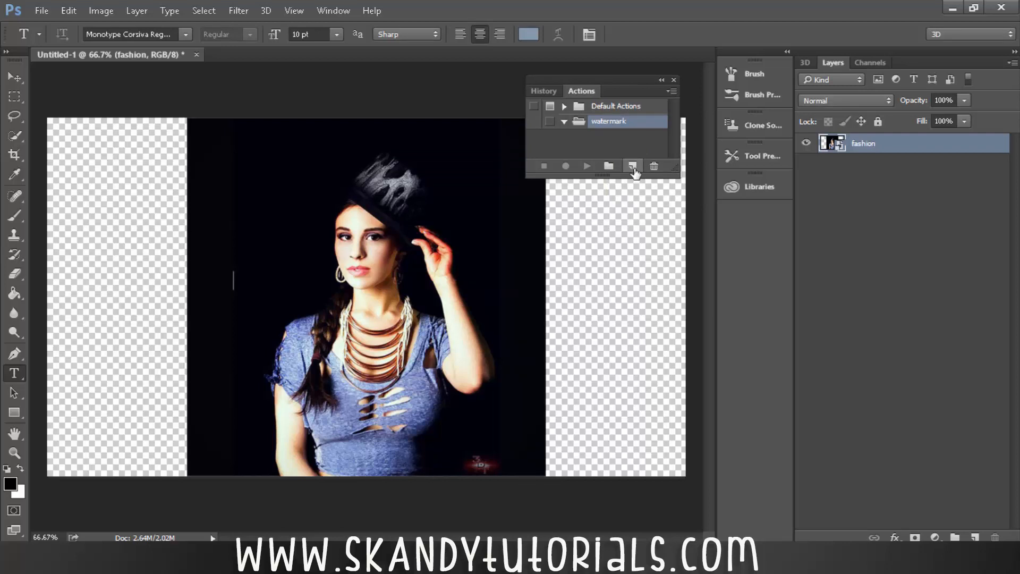
- Add a 'watermark' action with a Shift+F2 shortcut and begin recording
click(631, 165)
text(waterma)
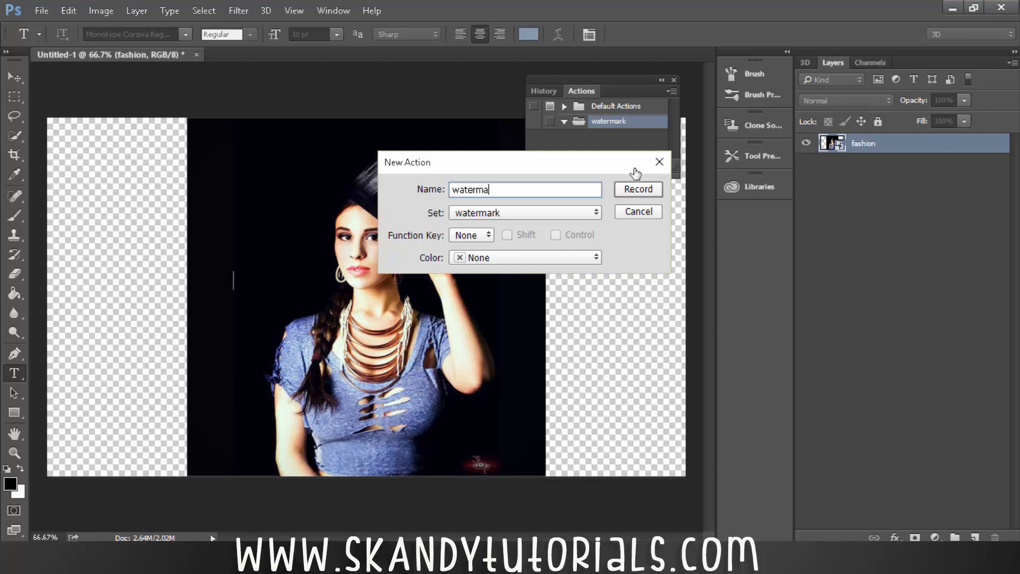
text(rk)
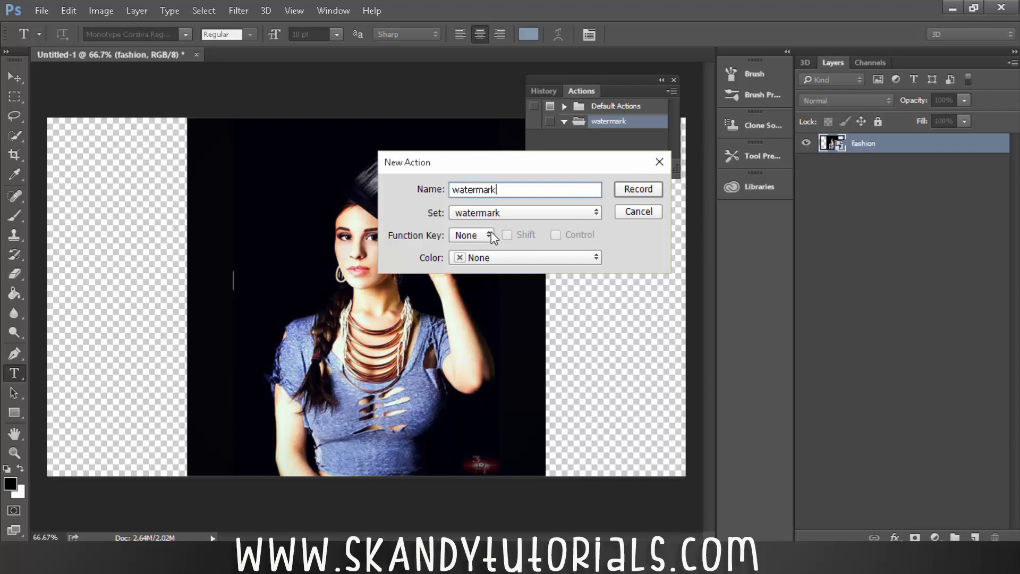
click(471, 235)
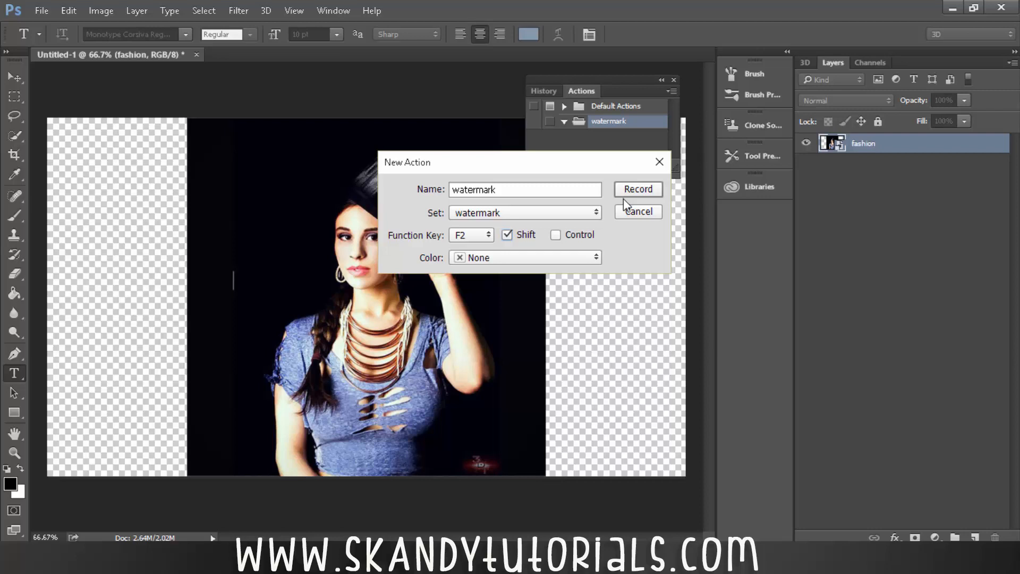
mouse_move(519, 214)
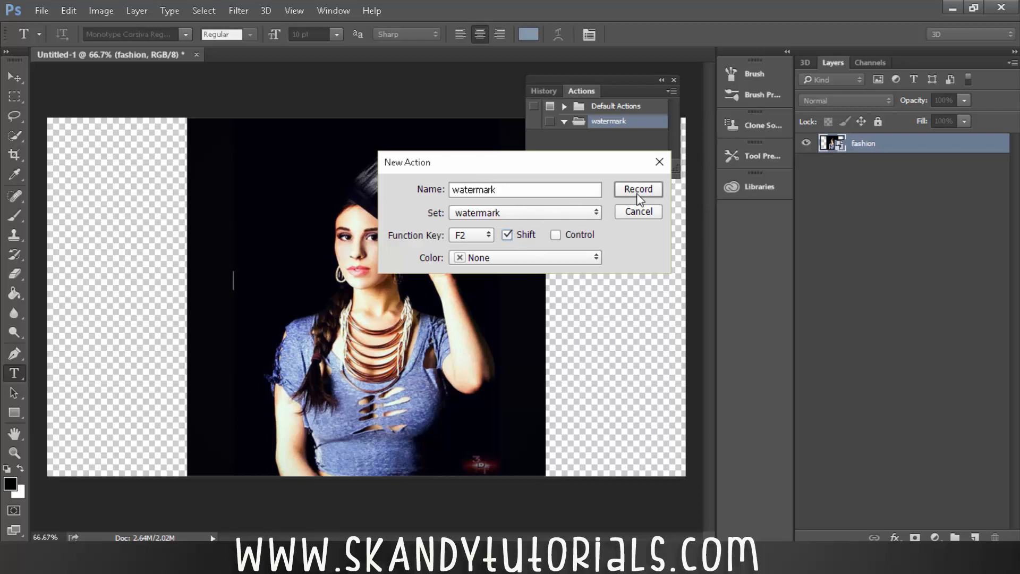
click(637, 189)
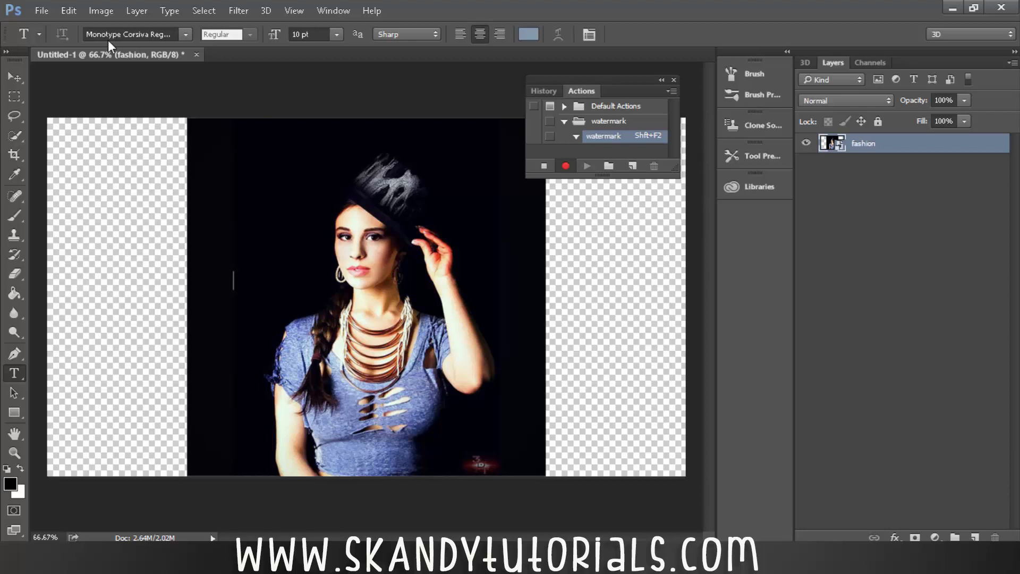
- Place the Watermark image from the Desktop as an embedded layer
click(41, 11)
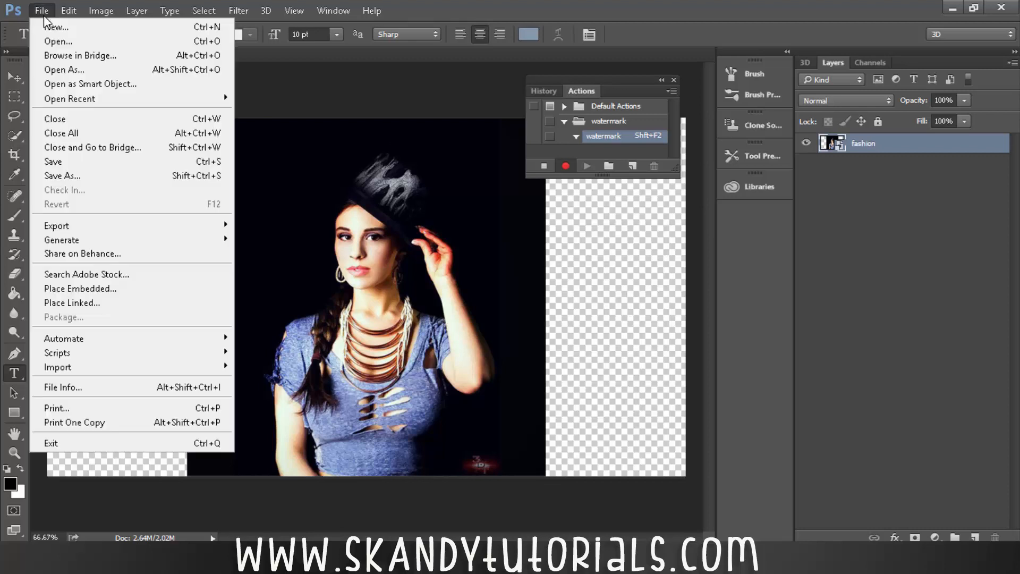
mouse_move(65, 225)
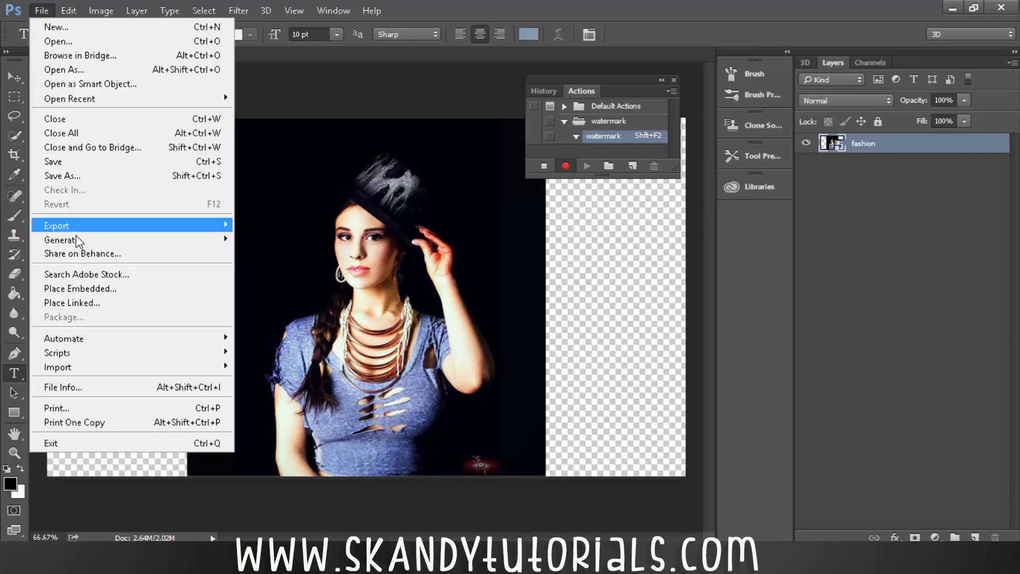
click(80, 288)
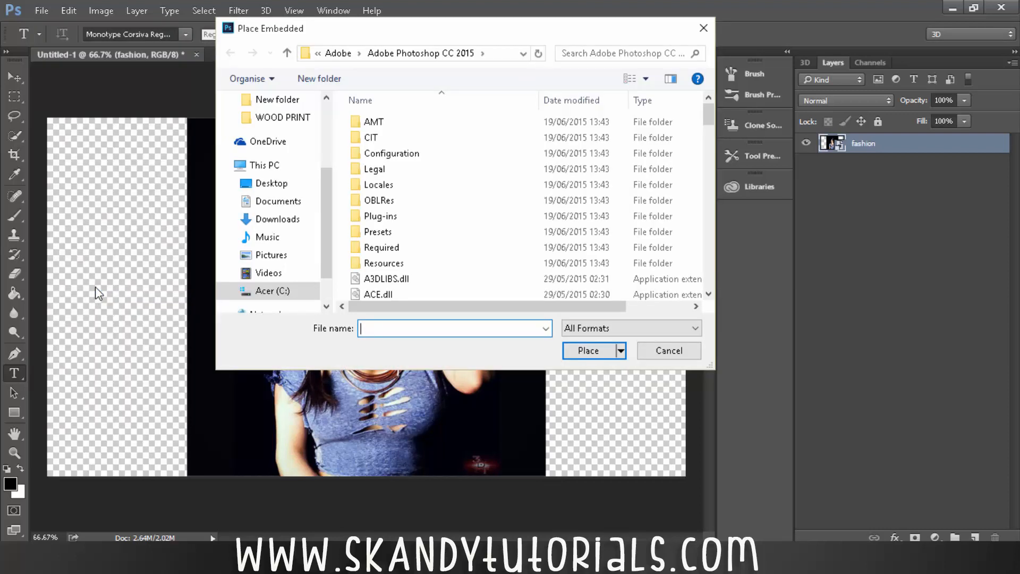
click(271, 183)
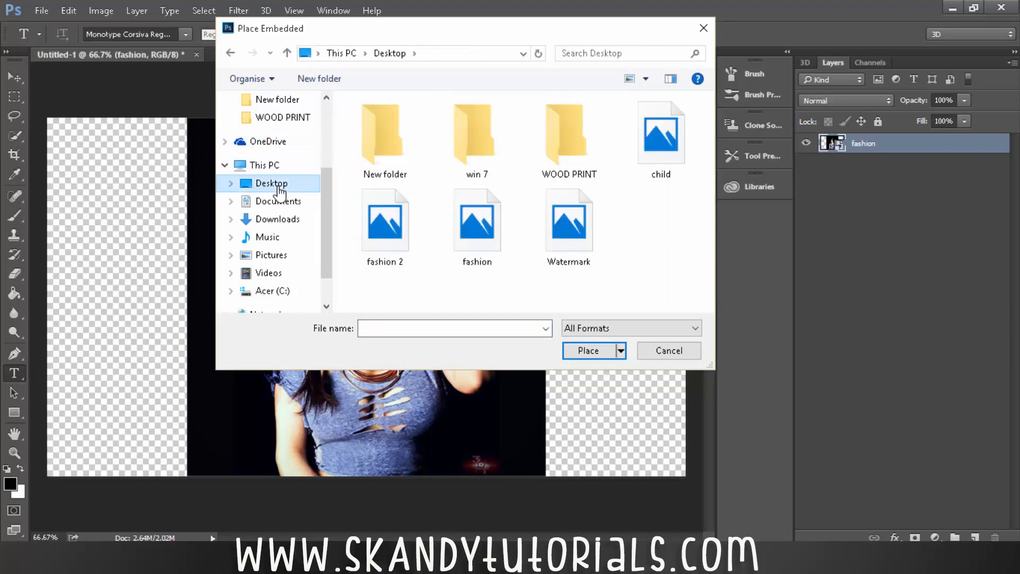
click(569, 224)
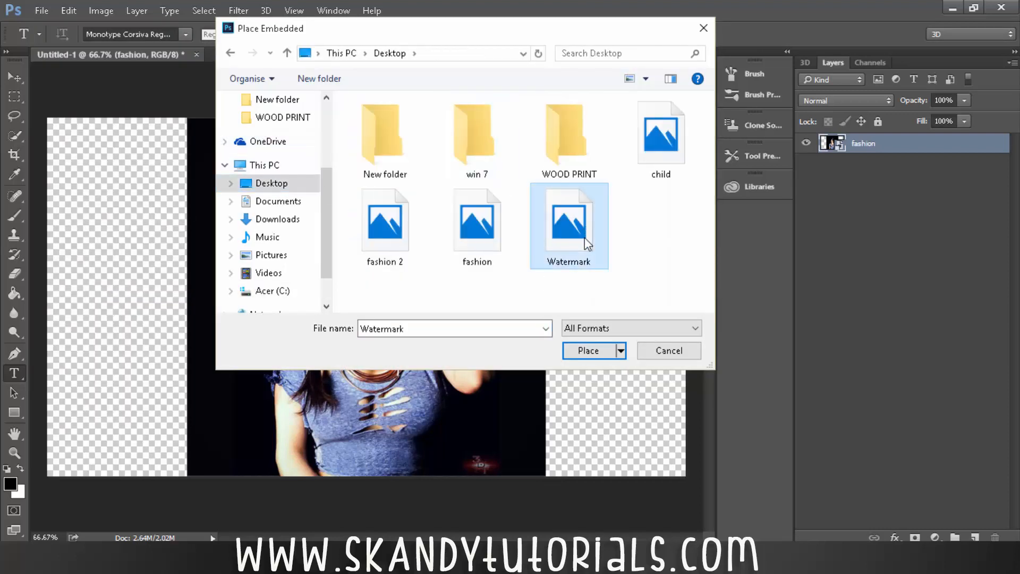
mouse_move(667, 270)
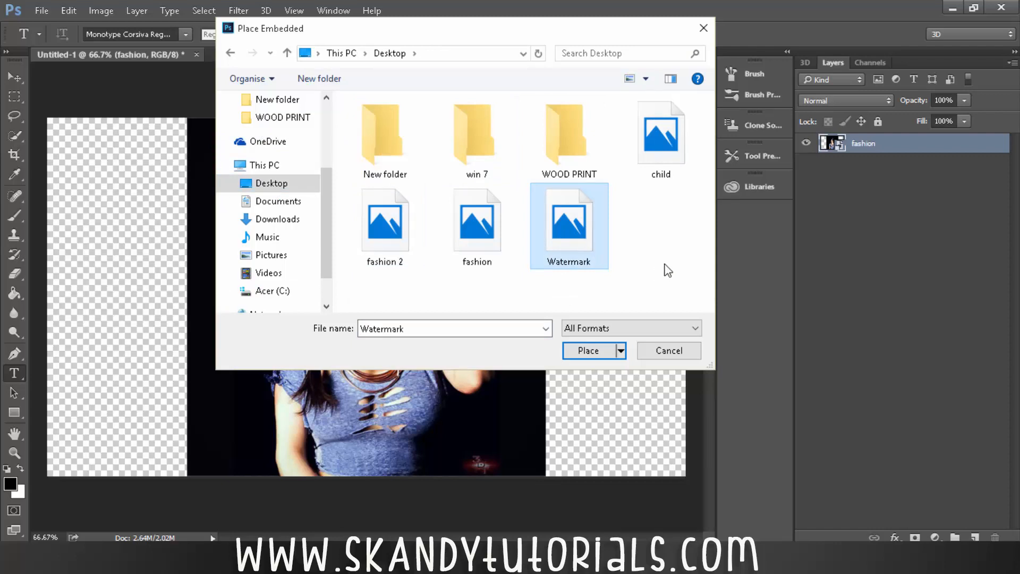
click(587, 350)
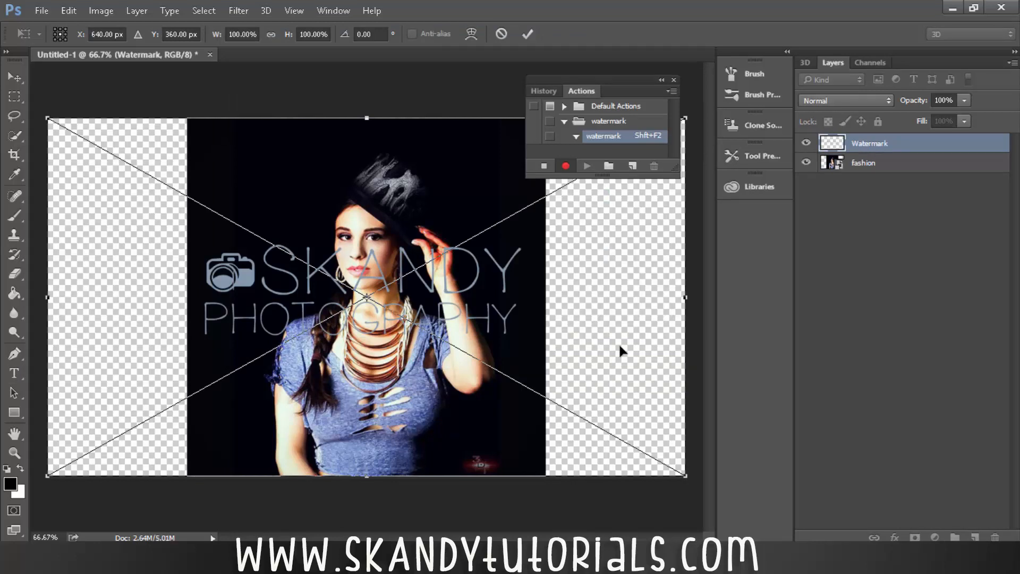
- Resize the SKANDY PHOTOGRAPHY watermark over the photo and commit the transform
click(14, 373)
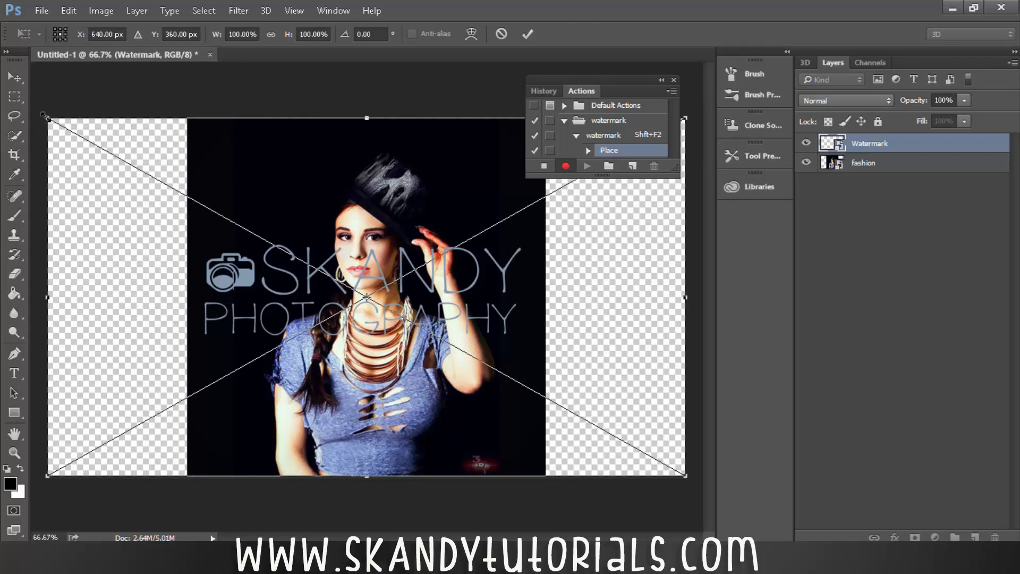
drag(43, 115, 137, 167)
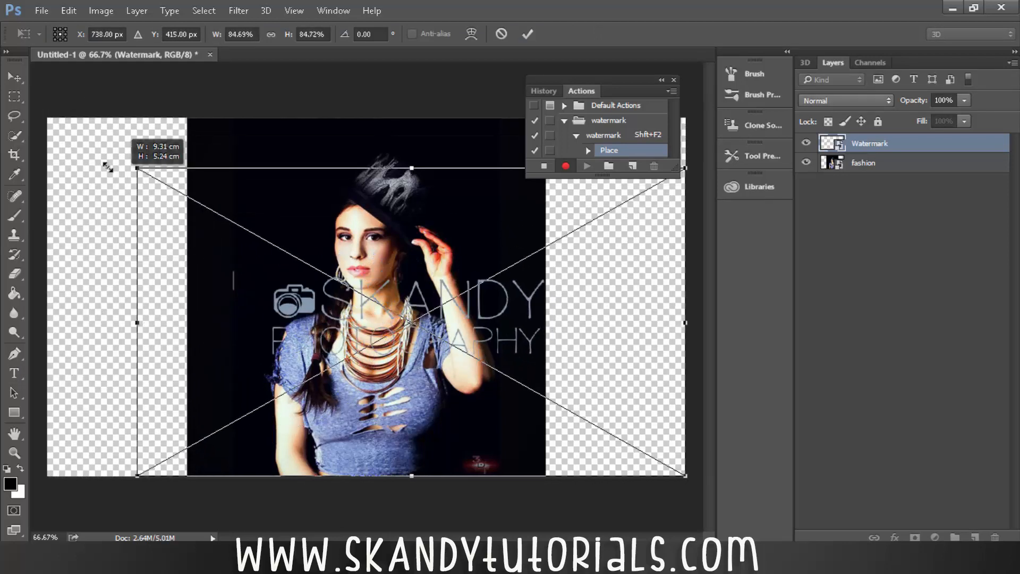
drag(136, 167, 33, 98)
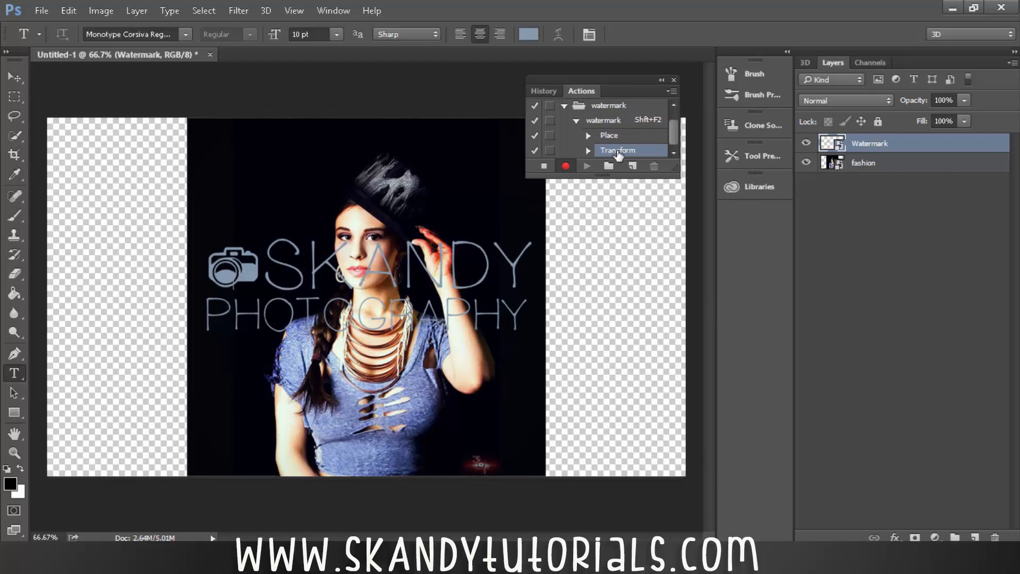
mouse_move(649, 158)
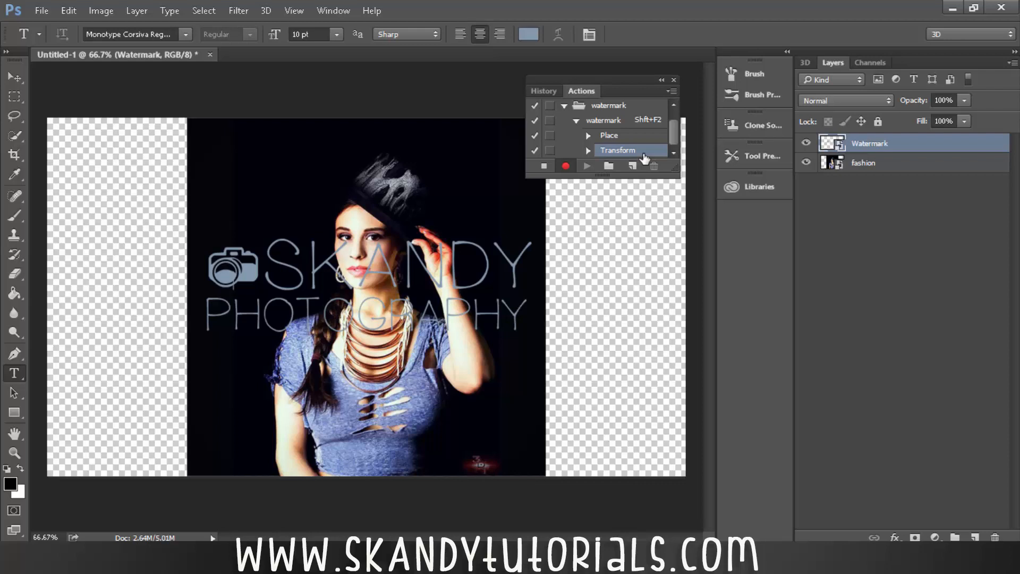
mouse_move(640, 159)
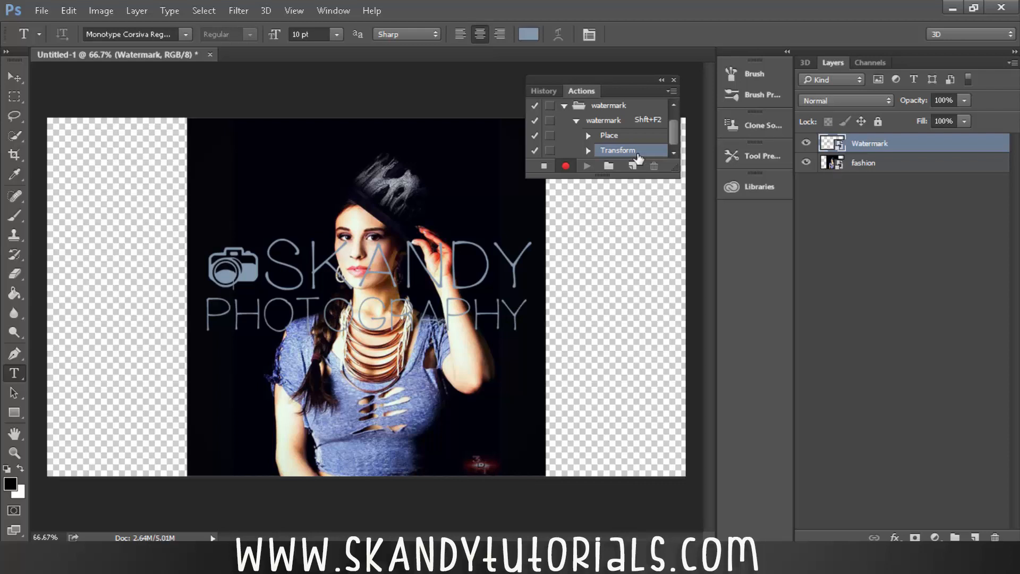
- In Save As, create and open a 'For Watermarking' folder on the Desktop
click(41, 11)
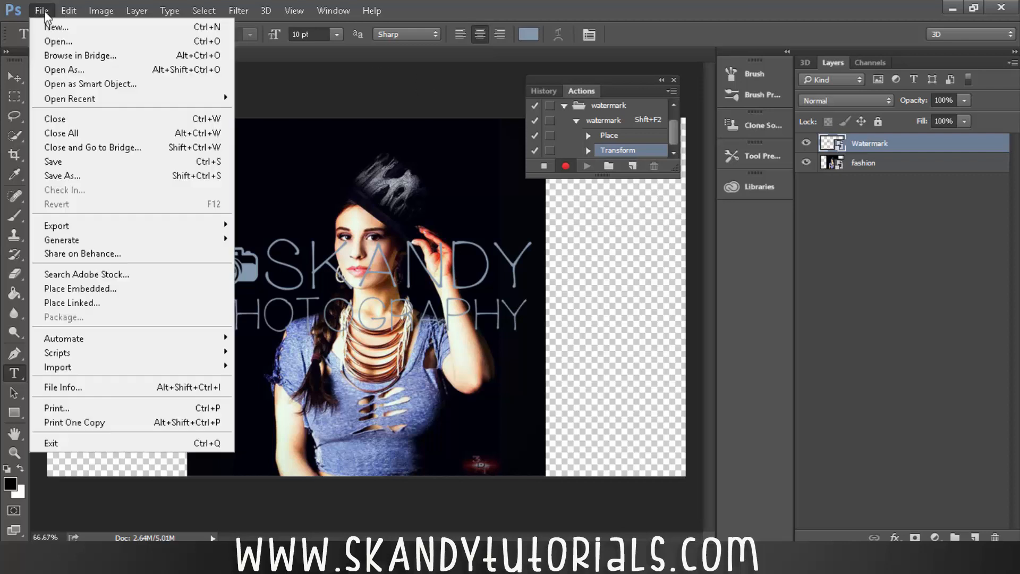
click(61, 176)
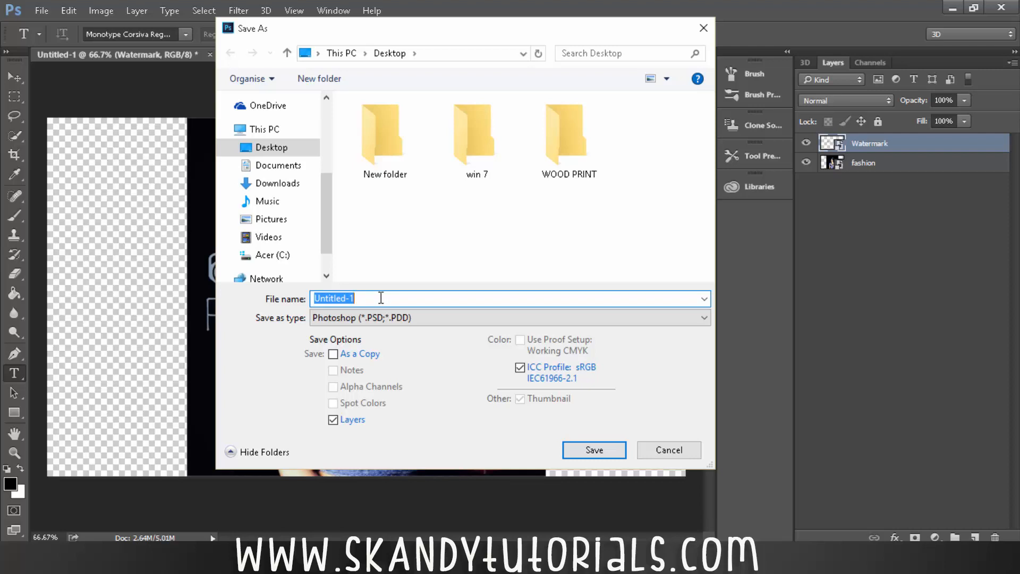
right_click(472, 232)
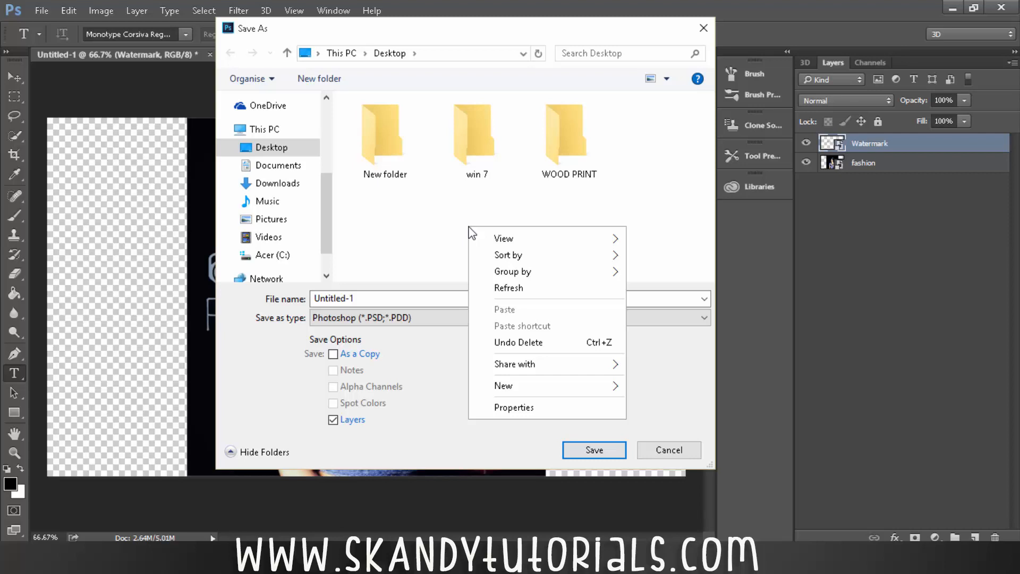
mouse_move(504, 385)
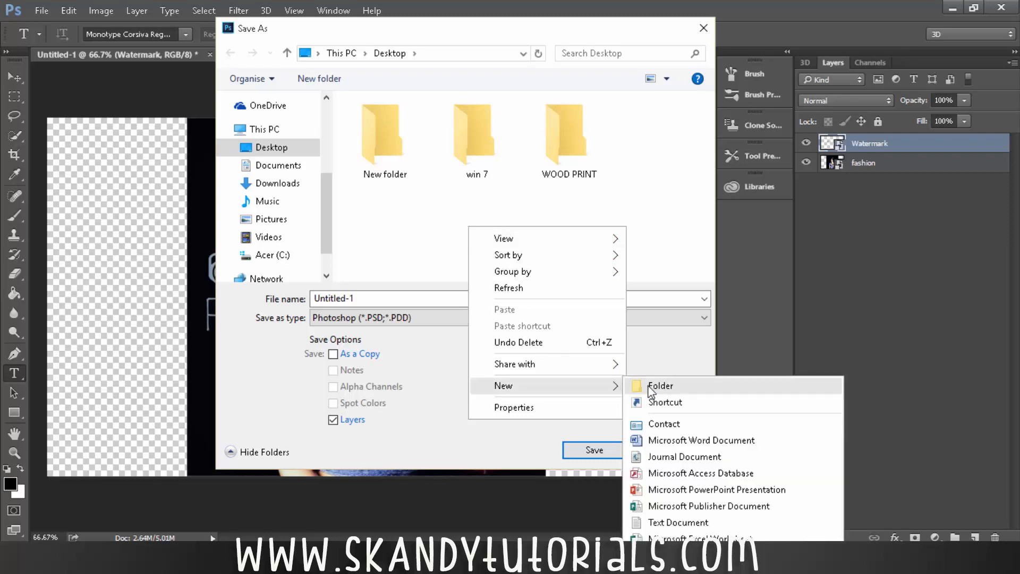
click(660, 385)
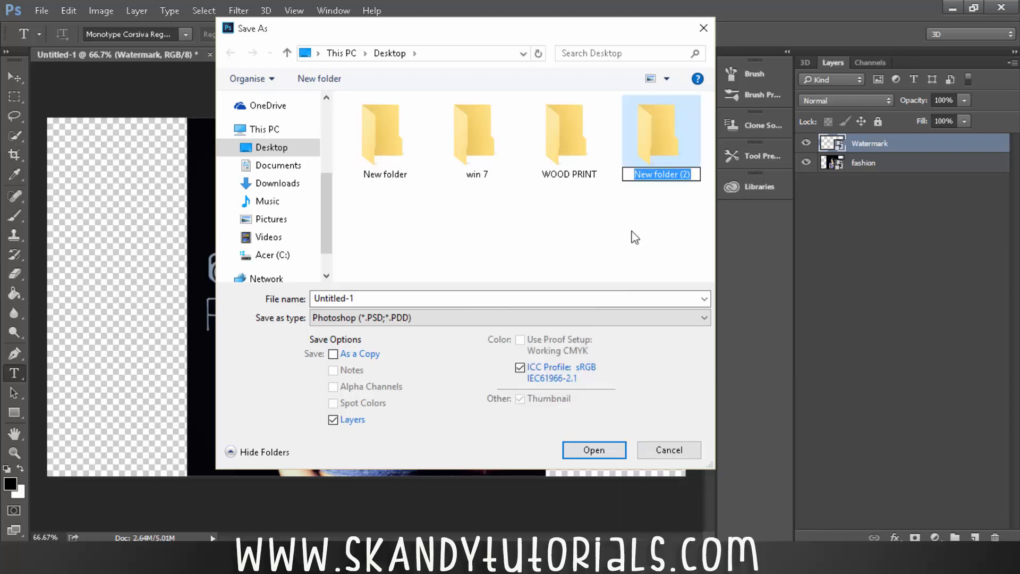
text(For Watermarking)
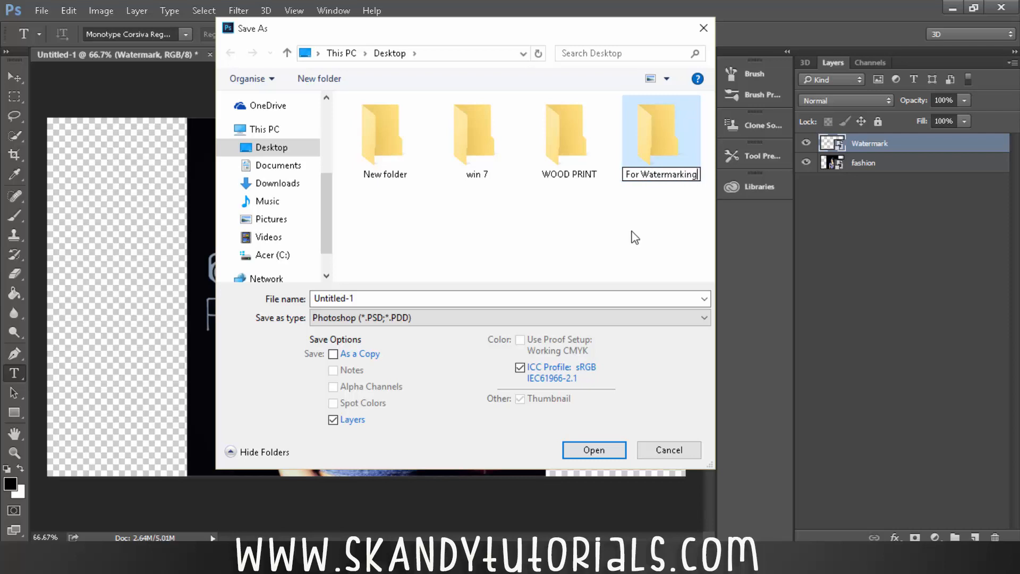
double_click(661, 131)
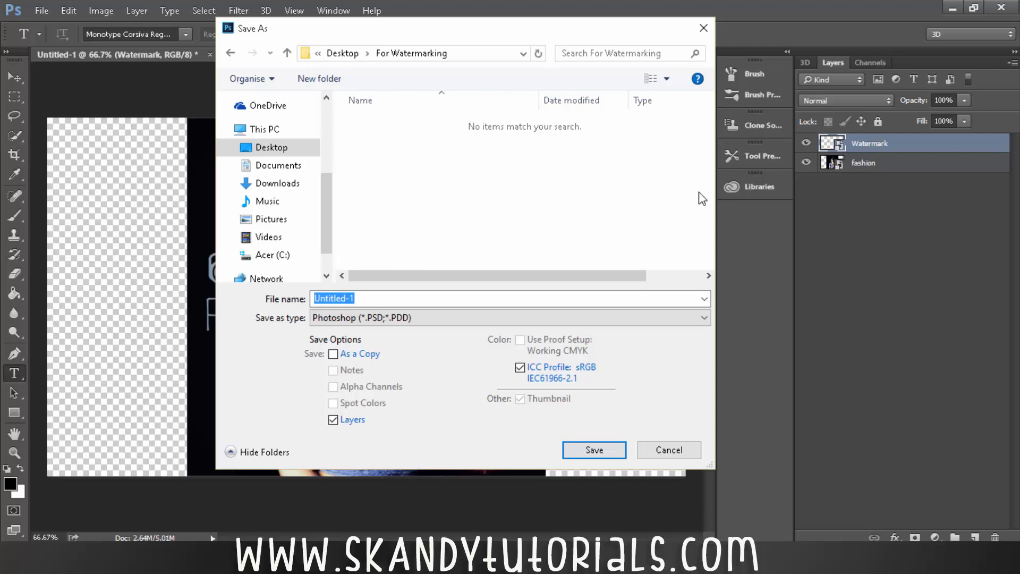
mouse_move(625, 274)
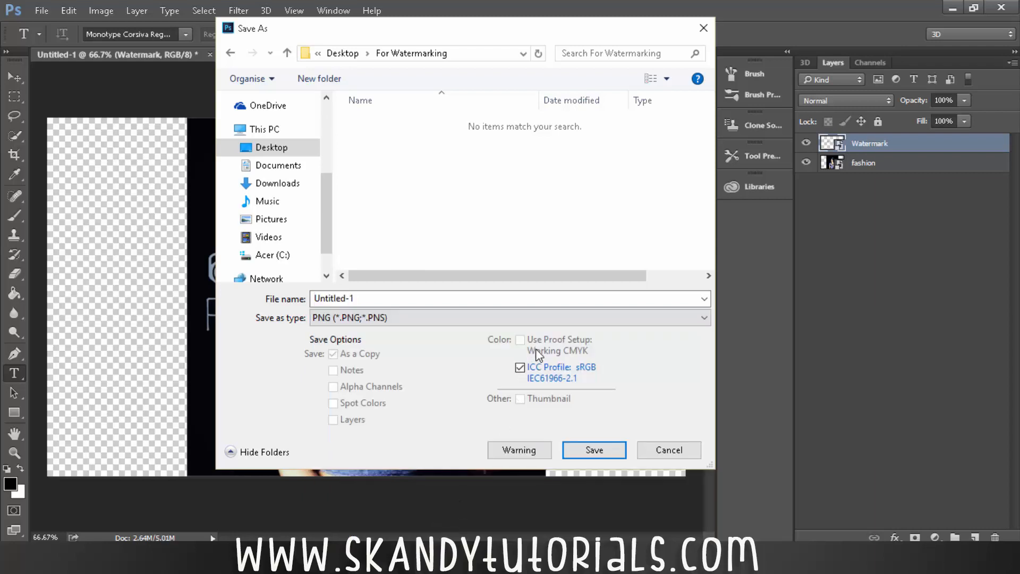
- Save as PNG, close Untitled-1 without saving, and stop recording the action
click(593, 450)
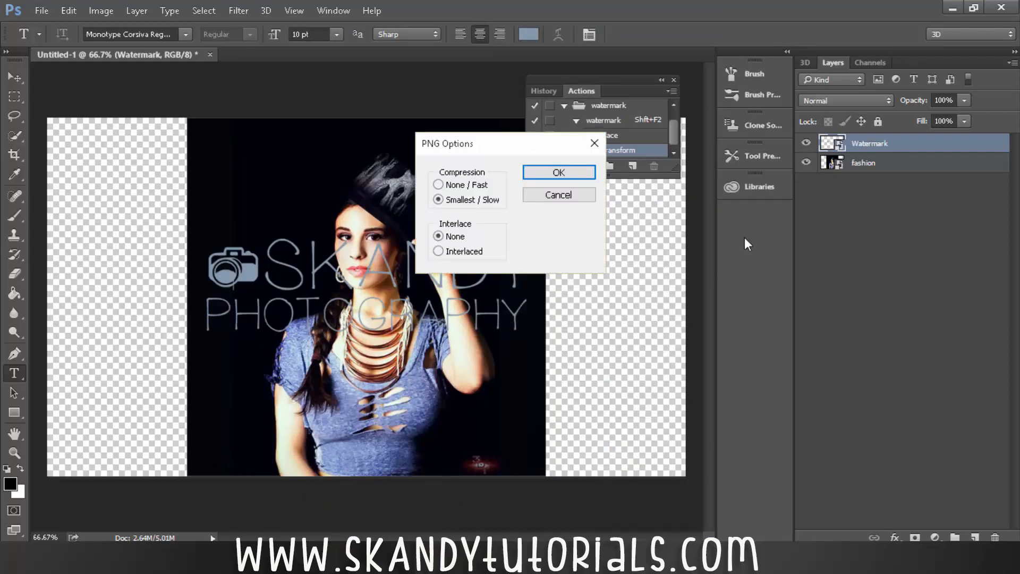
click(557, 172)
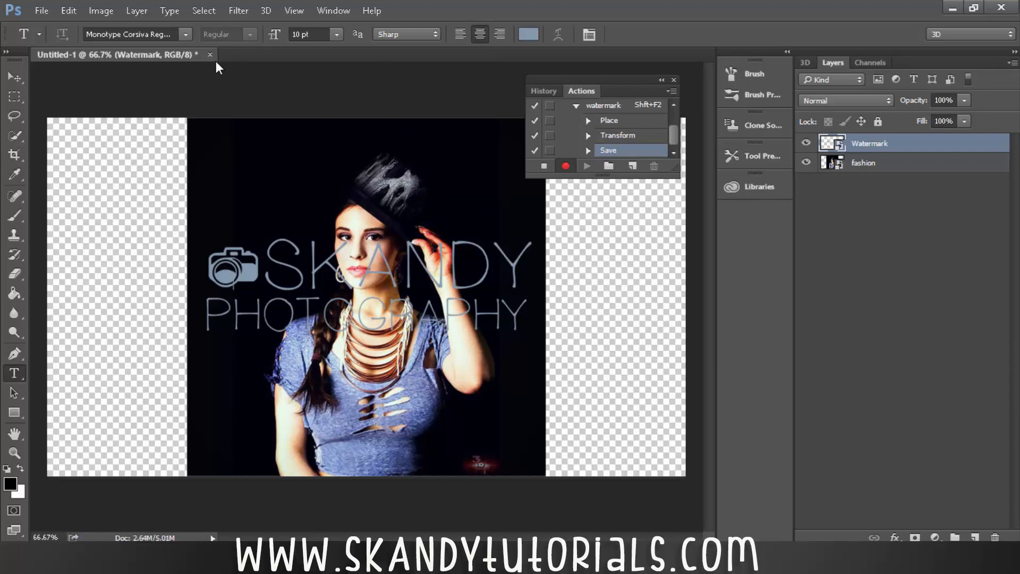
click(210, 54)
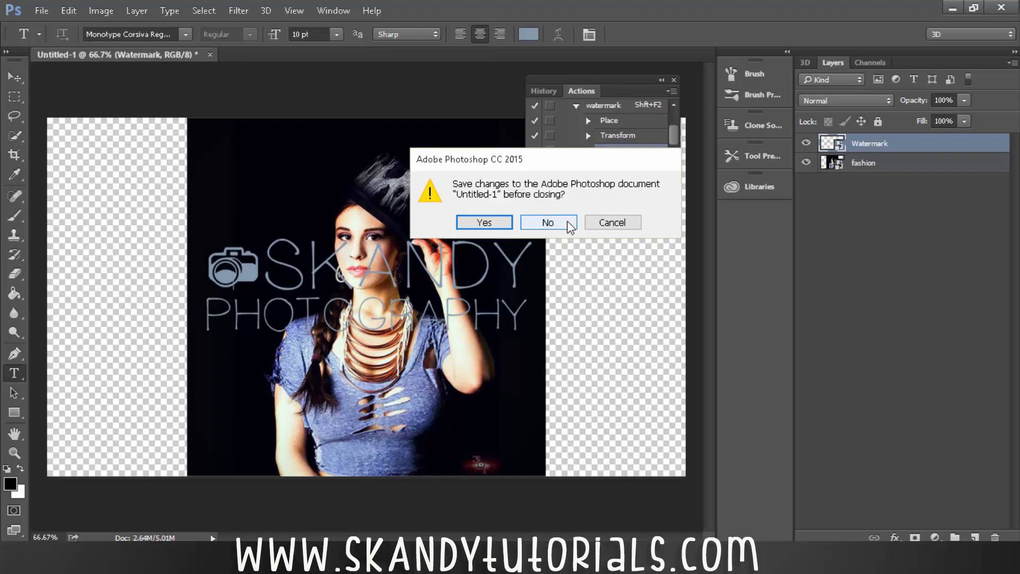
click(547, 222)
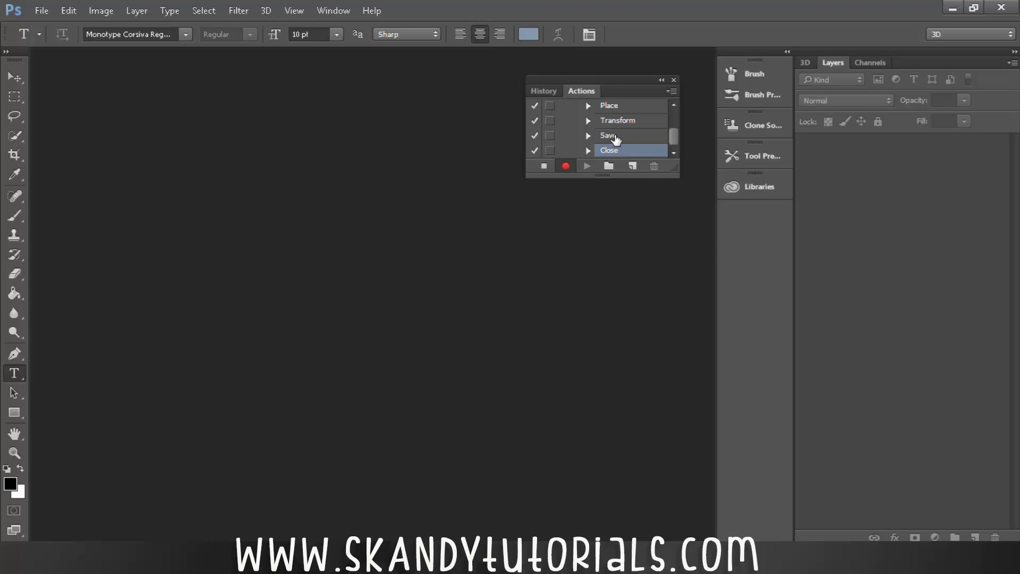
click(543, 166)
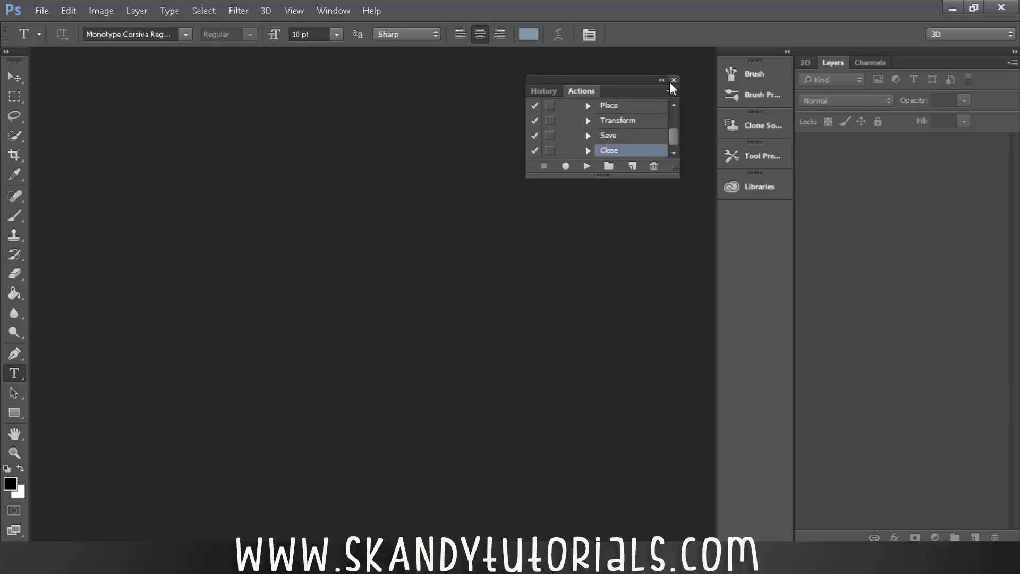
click(675, 81)
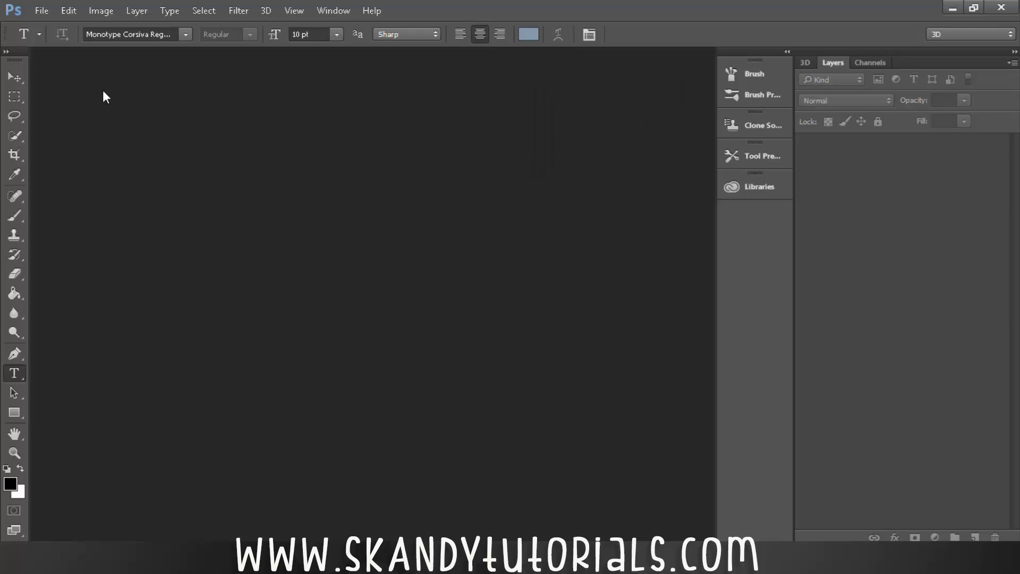
- Batch-run the watermark action using For Watermarking as the source folder
click(41, 11)
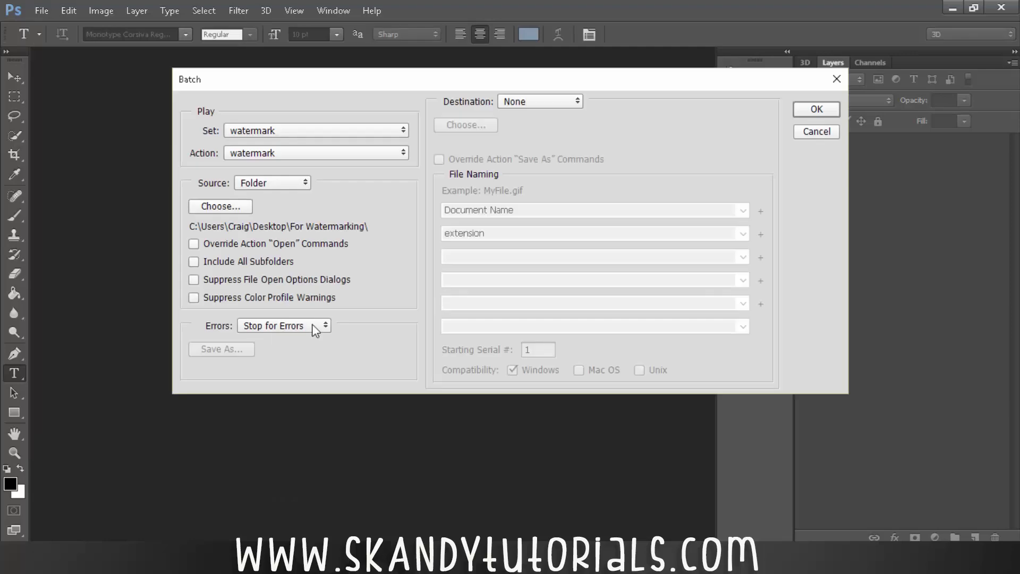
click(316, 131)
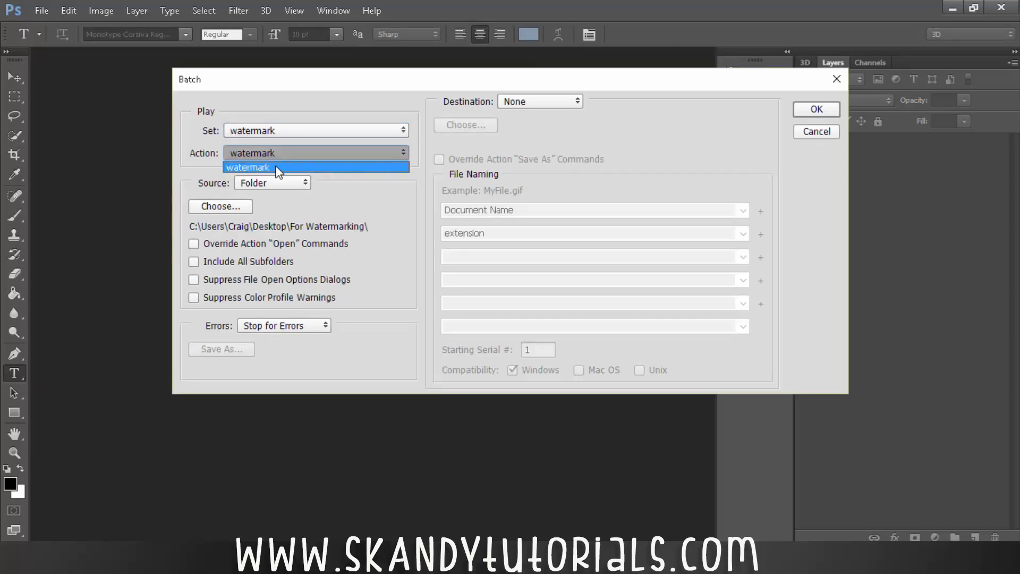
click(247, 167)
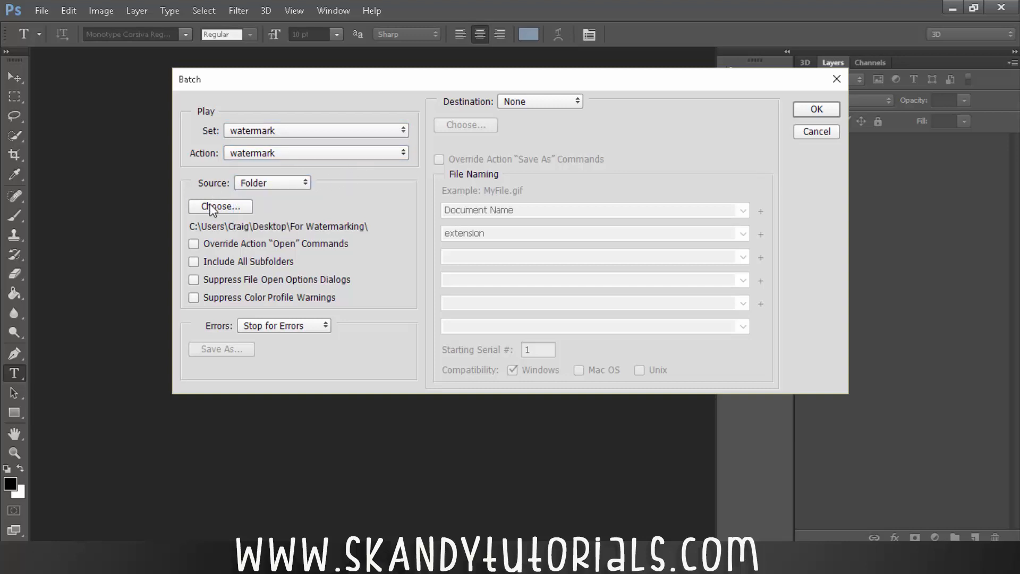
click(220, 206)
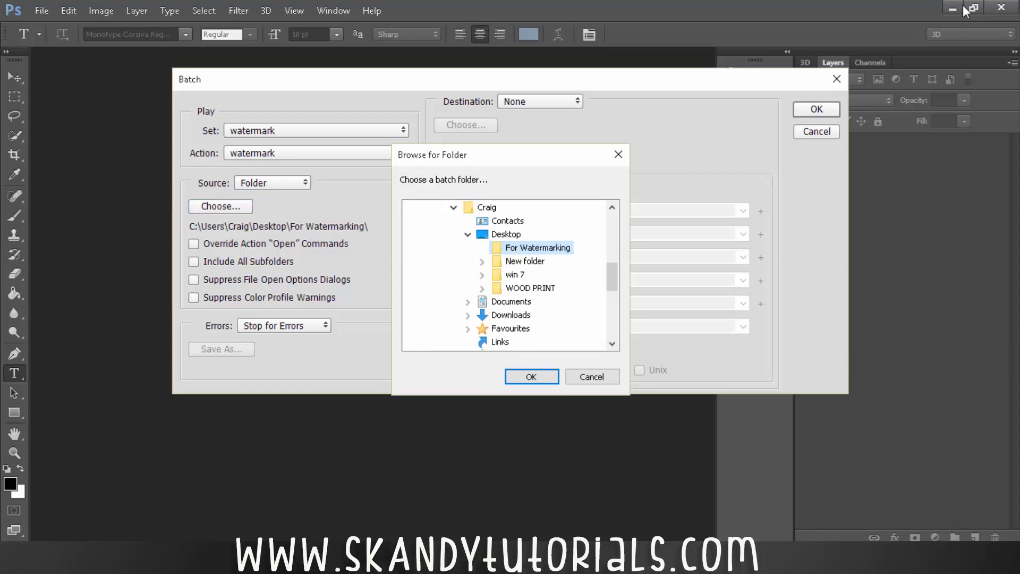
click(965, 7)
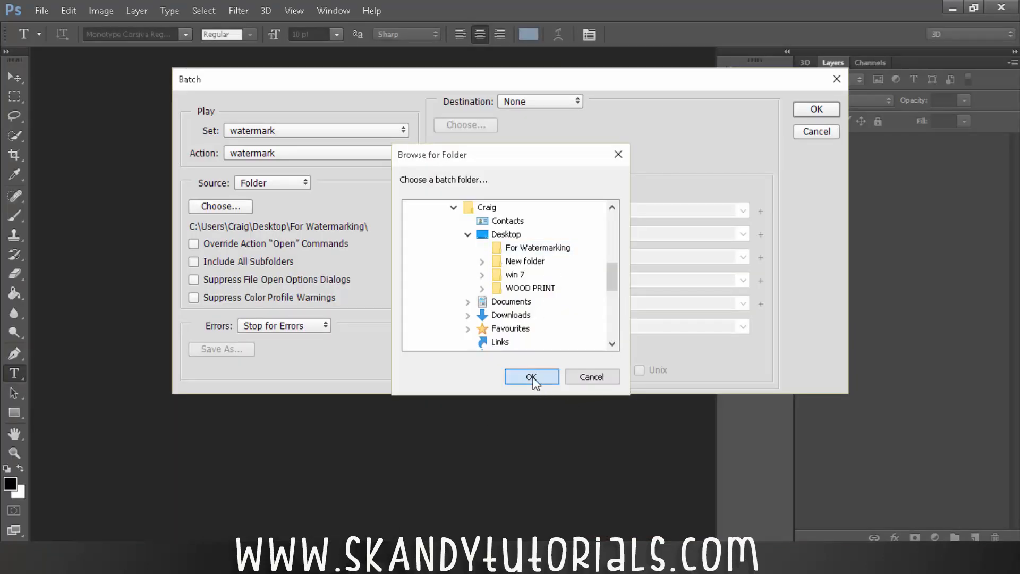
click(531, 376)
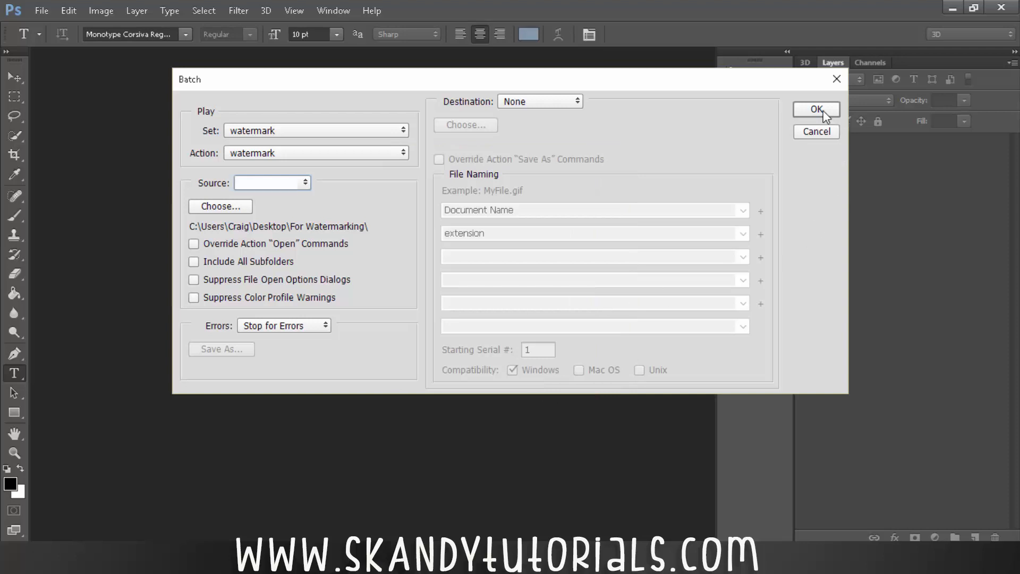
click(816, 109)
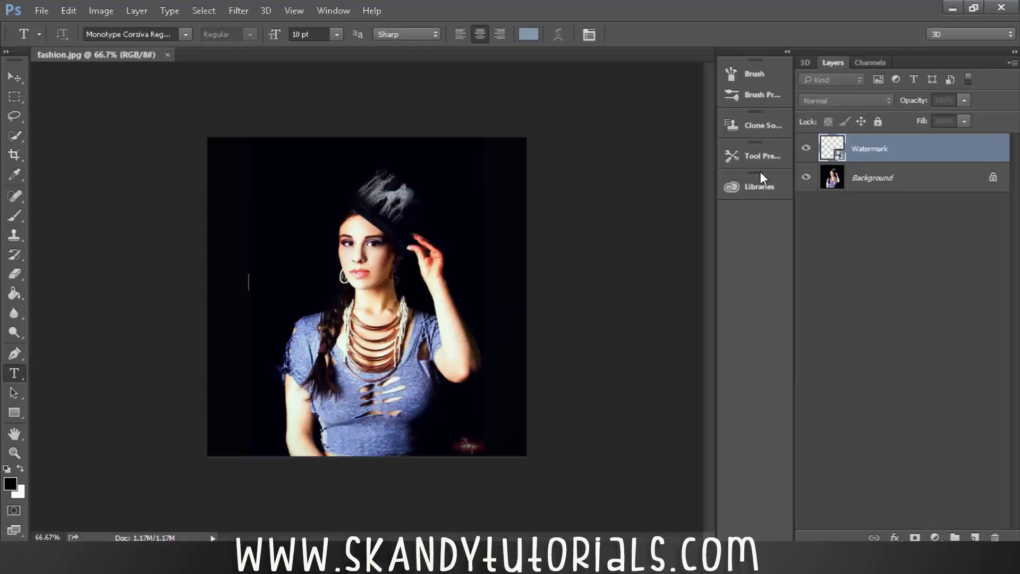
- Open the For Watermarking folder and open the selected watermarked copy images
click(168, 54)
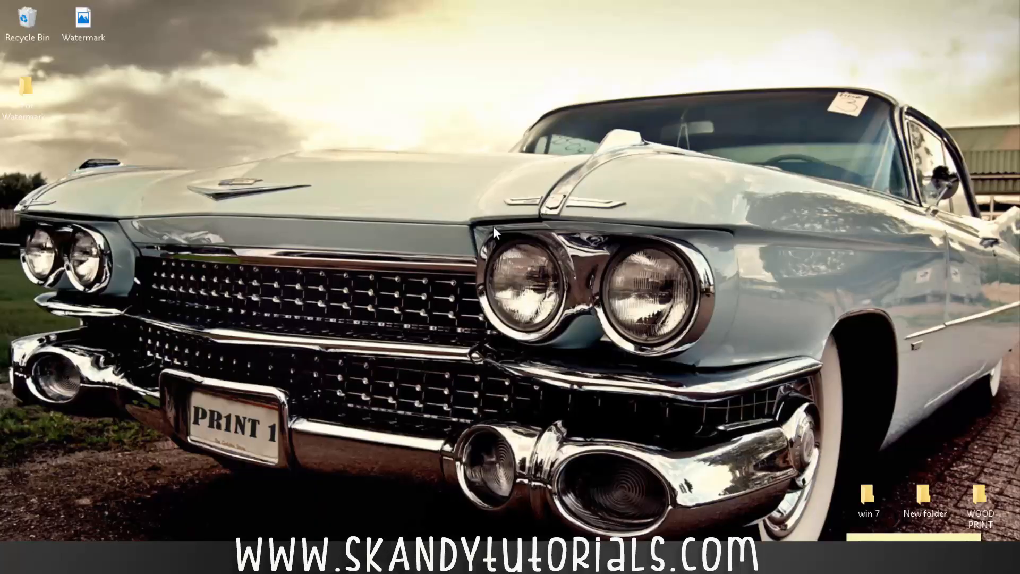
double_click(27, 88)
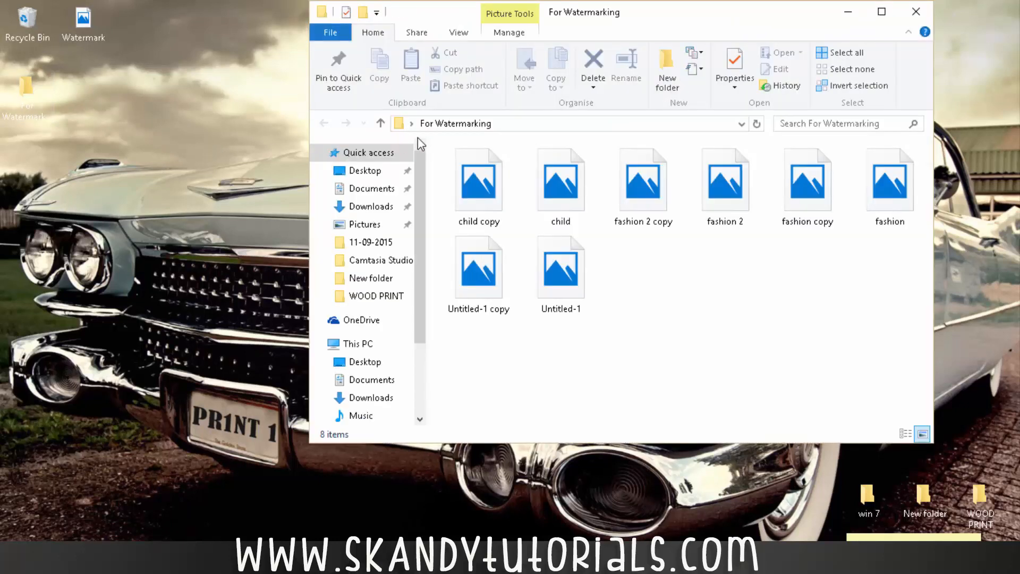
click(478, 179)
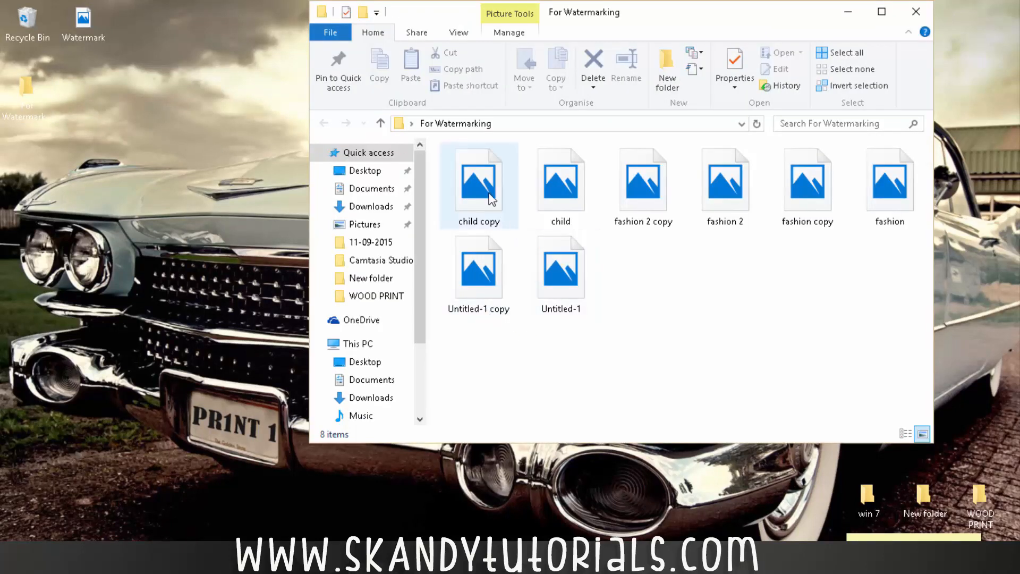
click(479, 180)
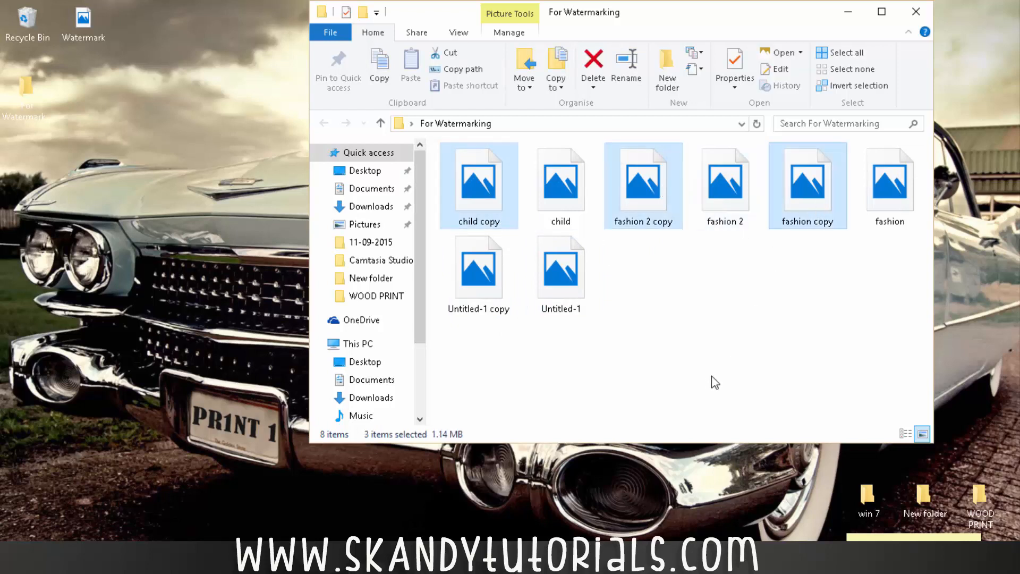
click(478, 267)
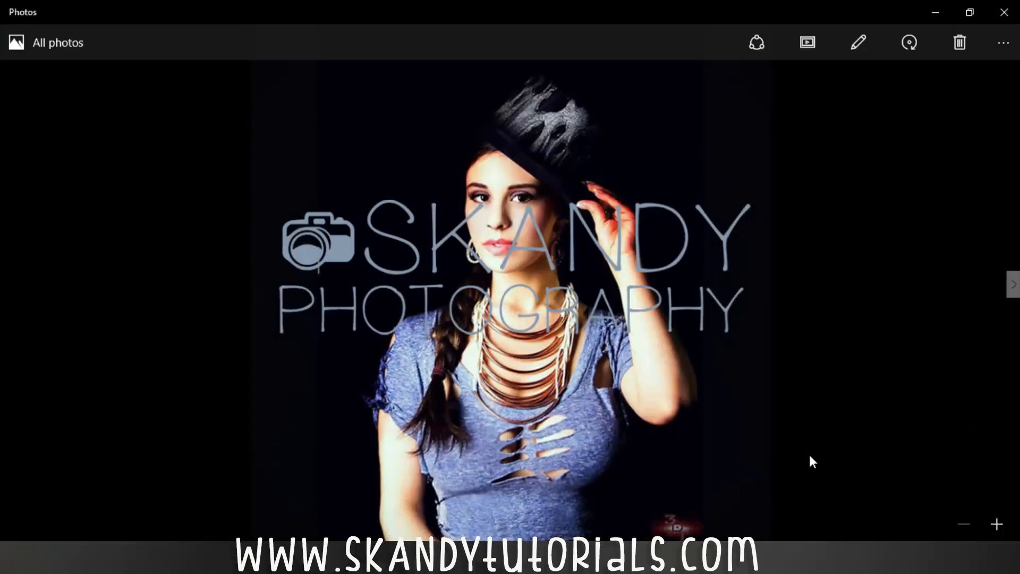
- Browse back and forth through the watermarked copies, including the child and hat-wearing fashion photos
click(1012, 284)
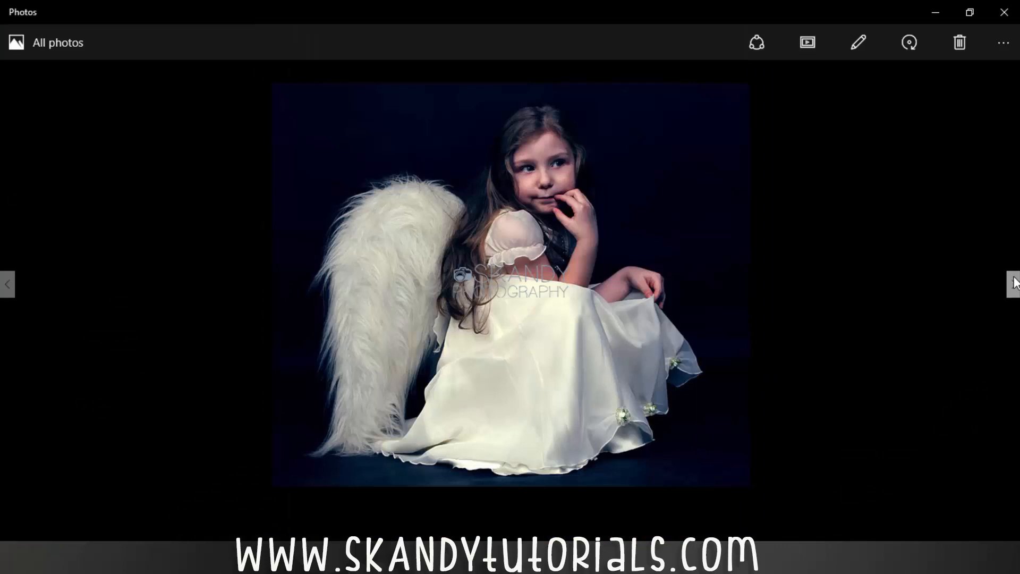
click(1011, 283)
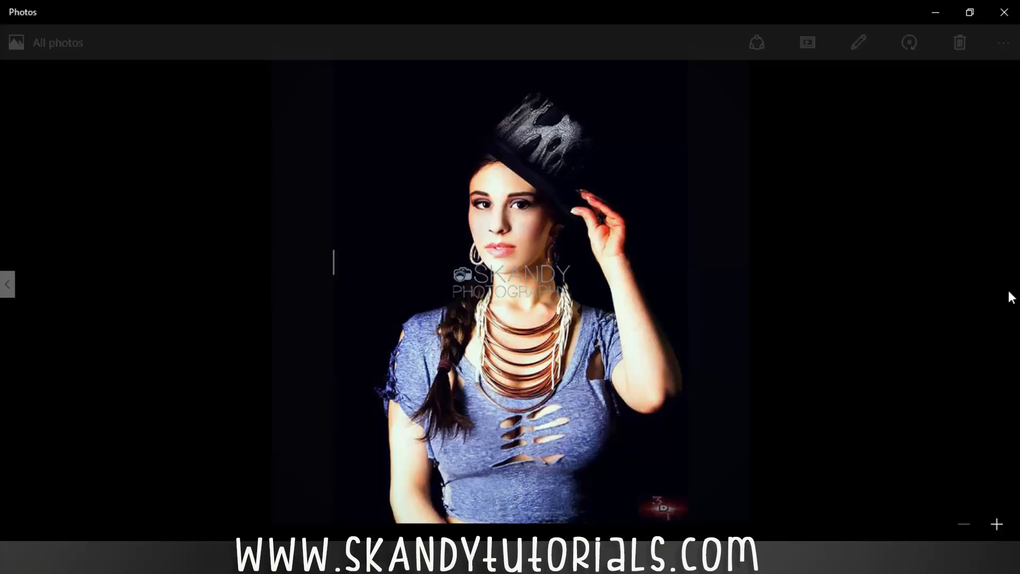
click(8, 285)
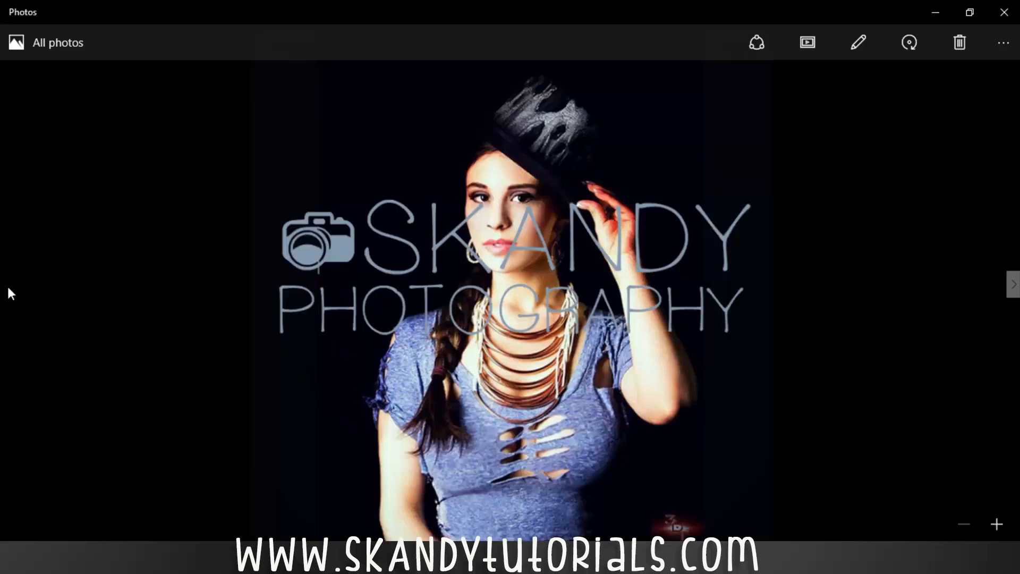
click(1012, 285)
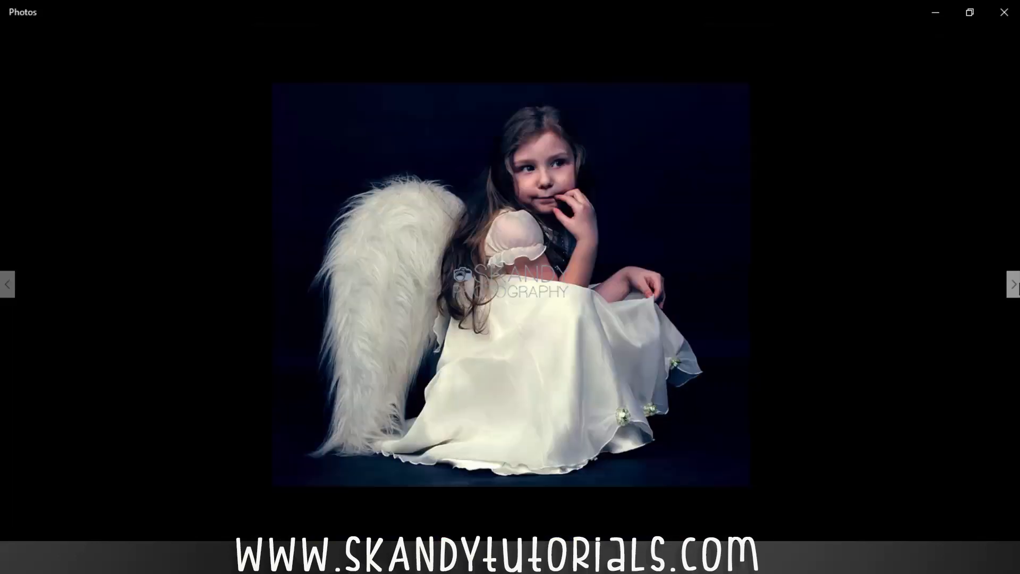
click(1013, 284)
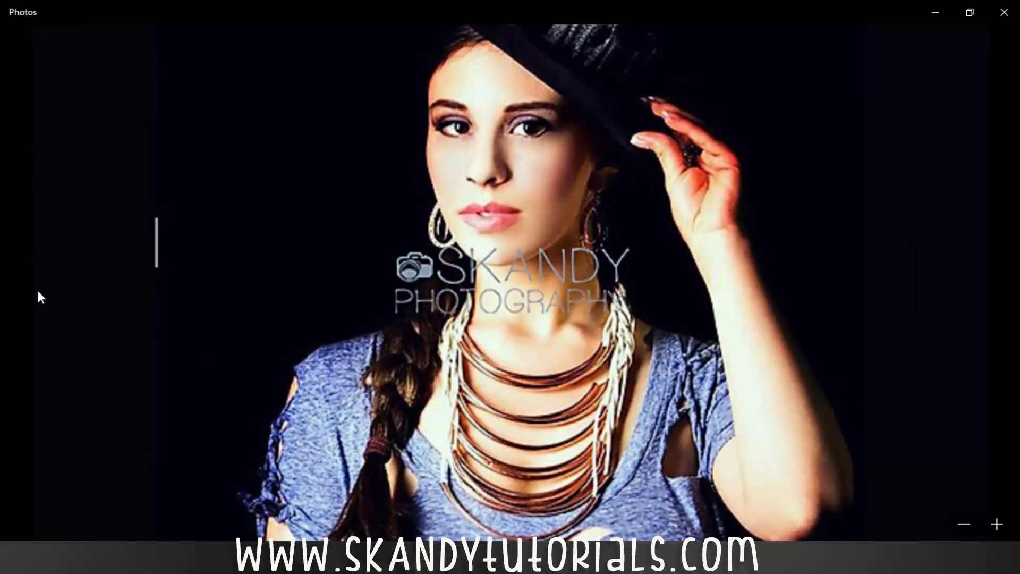
click(1011, 284)
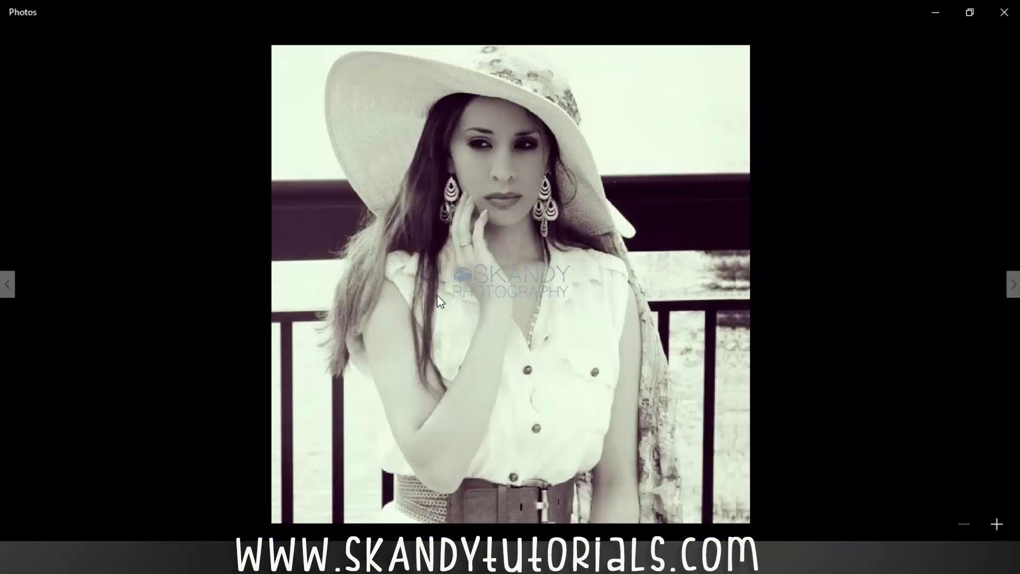